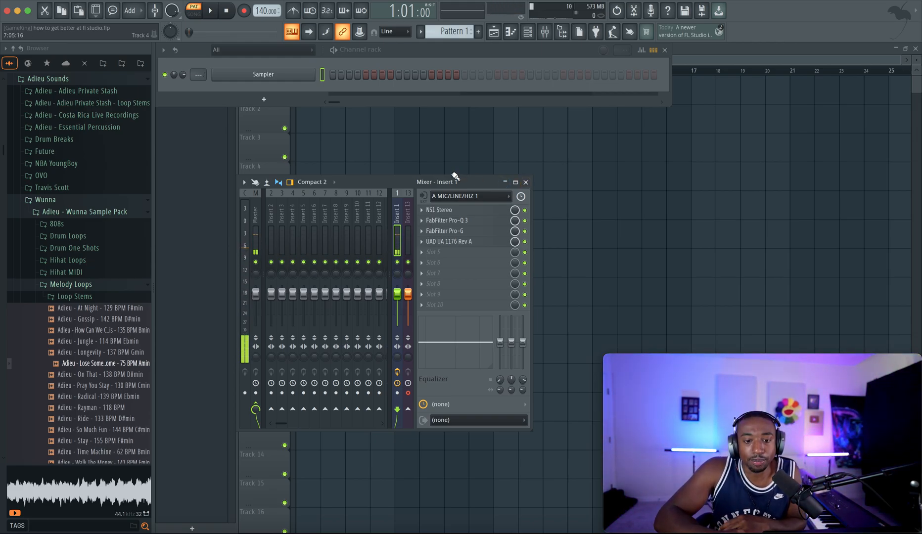
# - Realign all windows to the default layout via View > Arrange windows > Realign
pyautogui.click(511, 31)
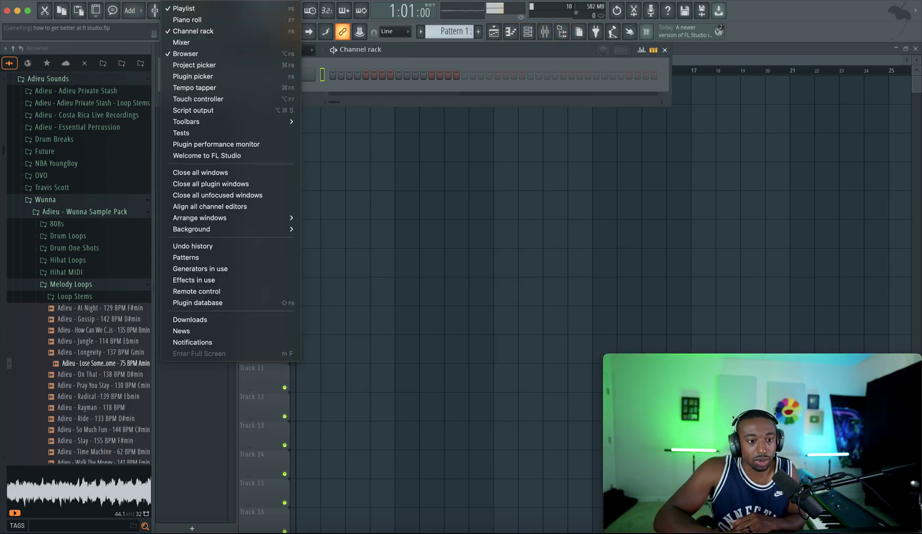
pyautogui.moveTo(200, 218)
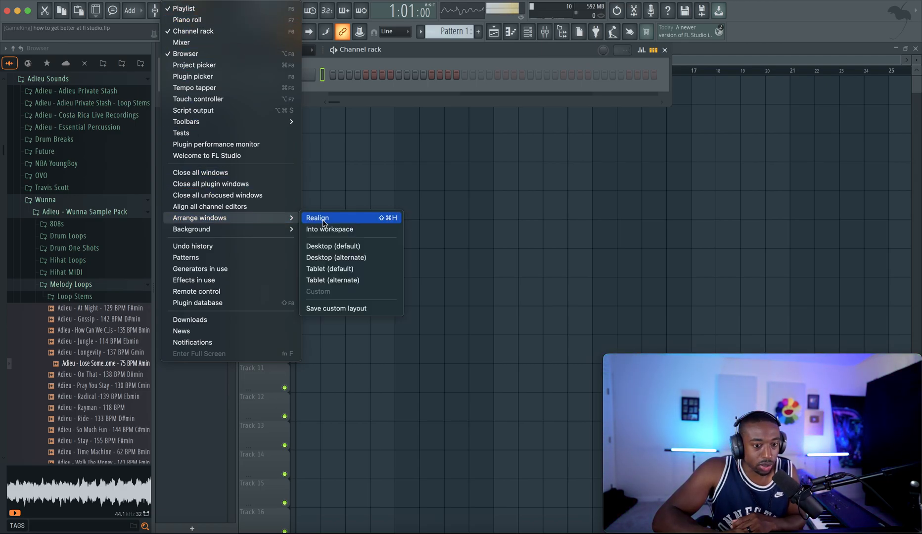
pyautogui.click(317, 217)
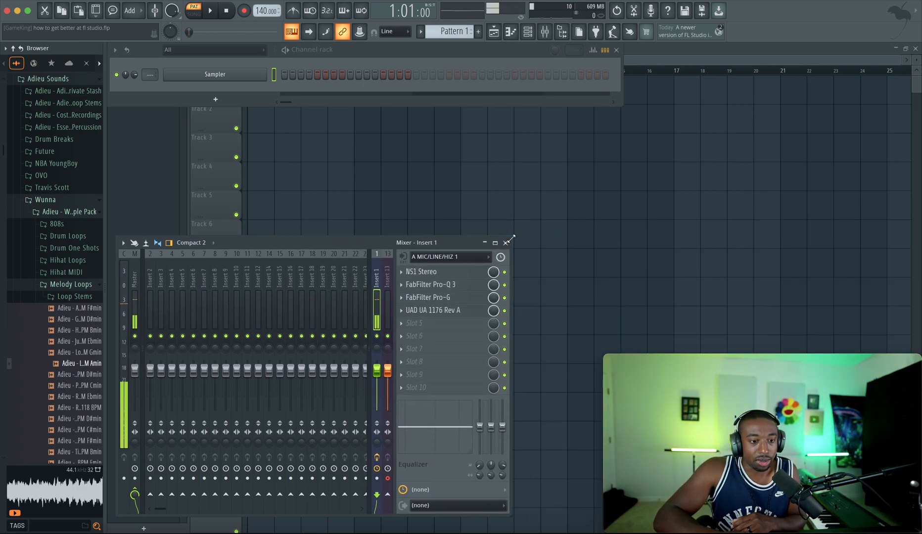
pyautogui.moveTo(528, 31)
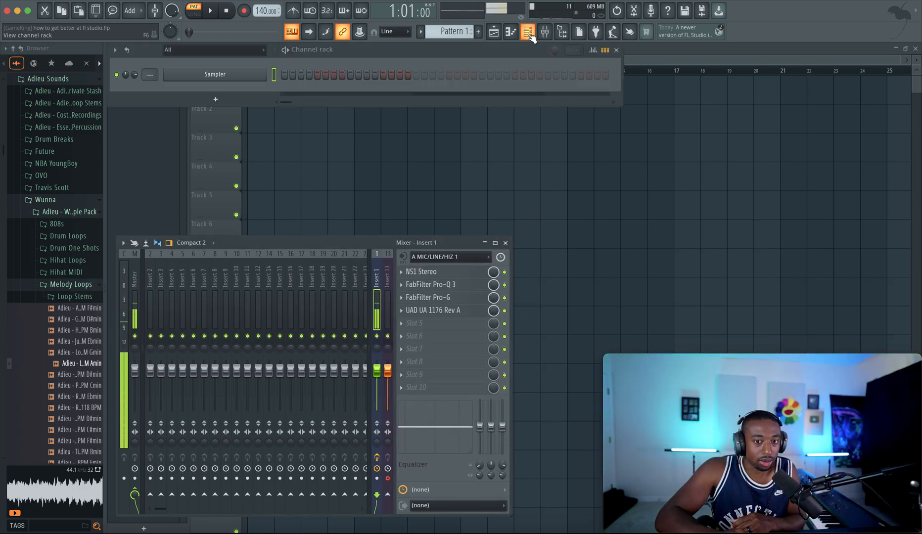
# - Bring up the Sampler channel's piano roll and choose a key labelling option
pyautogui.rightClick(214, 75)
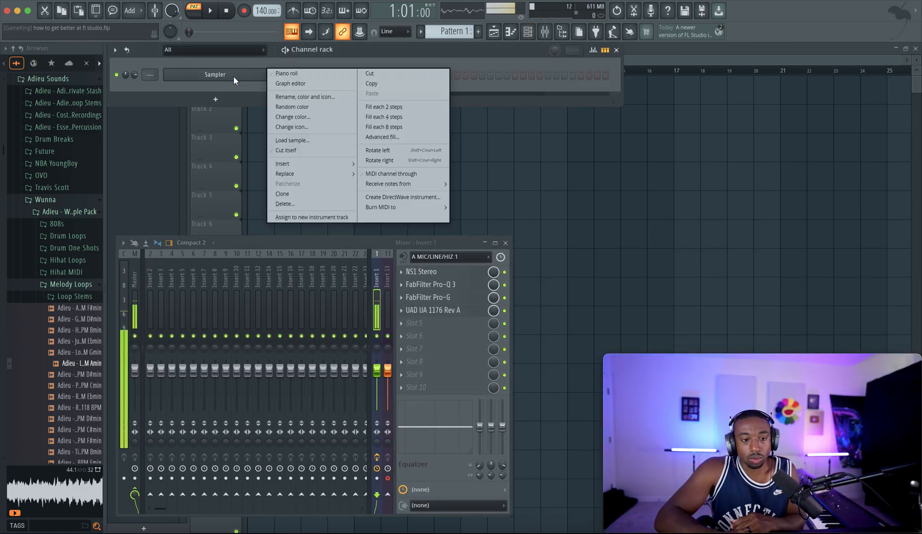
pyautogui.moveTo(287, 73)
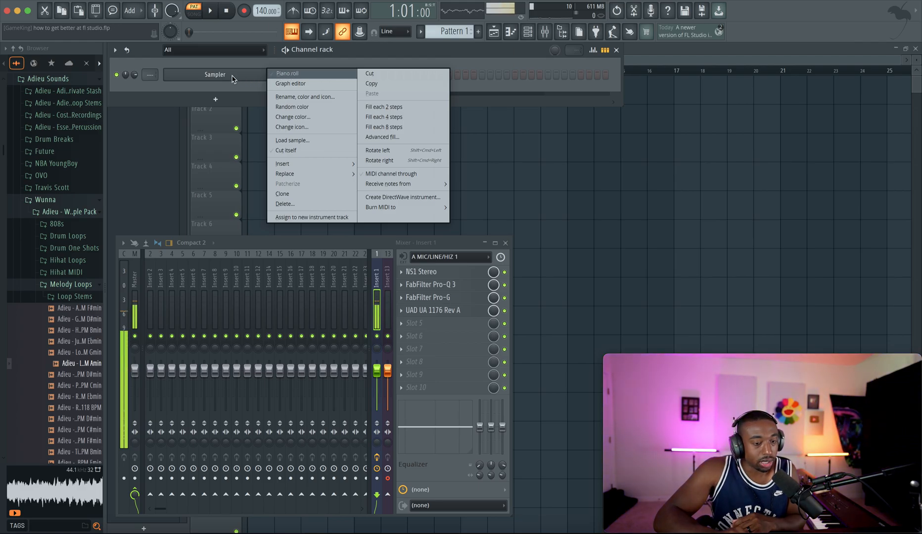
pyautogui.click(287, 73)
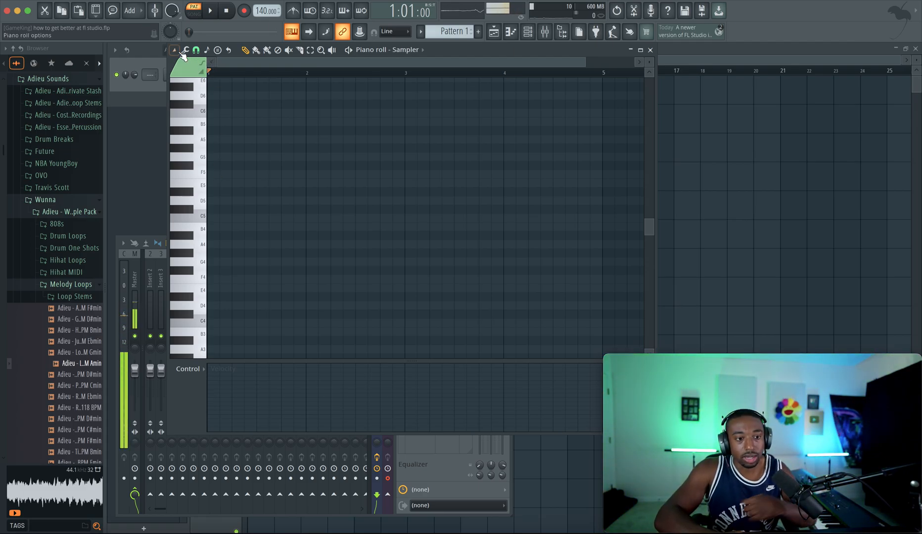
pyautogui.click(174, 49)
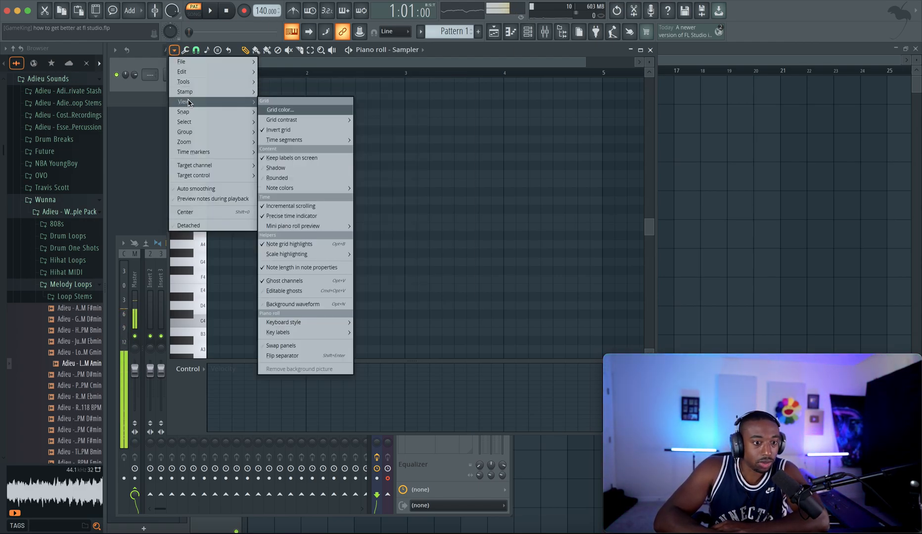
pyautogui.moveTo(278, 331)
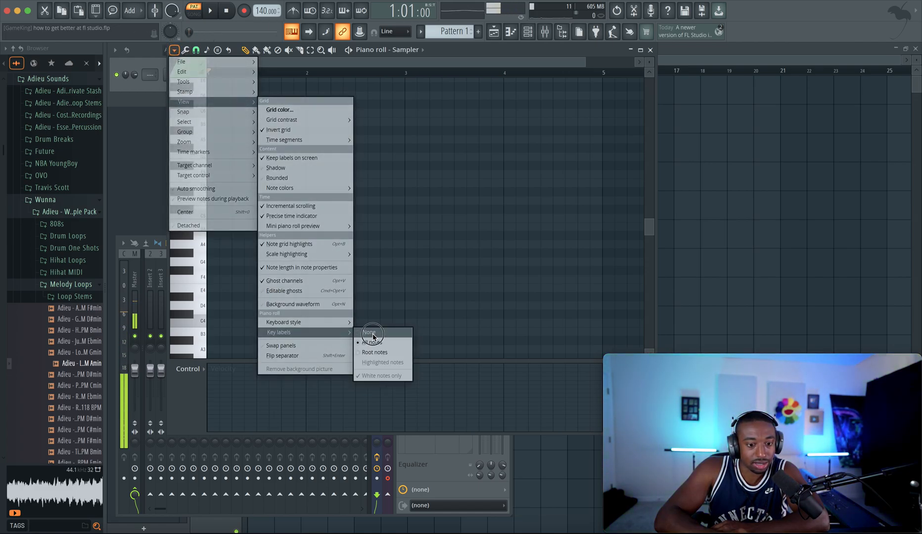
pyautogui.click(369, 332)
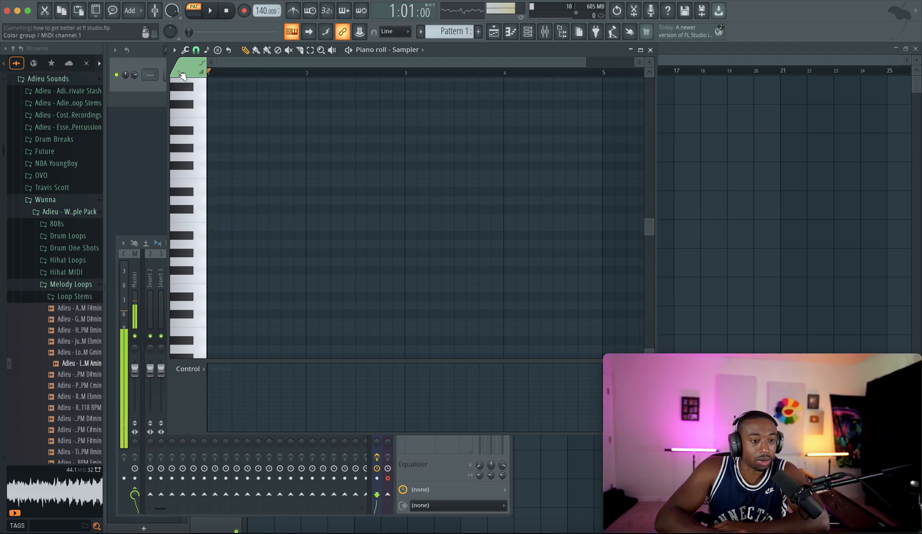
# - Switch the keyboard labels from root notes only to every key's note name
pyautogui.click(174, 50)
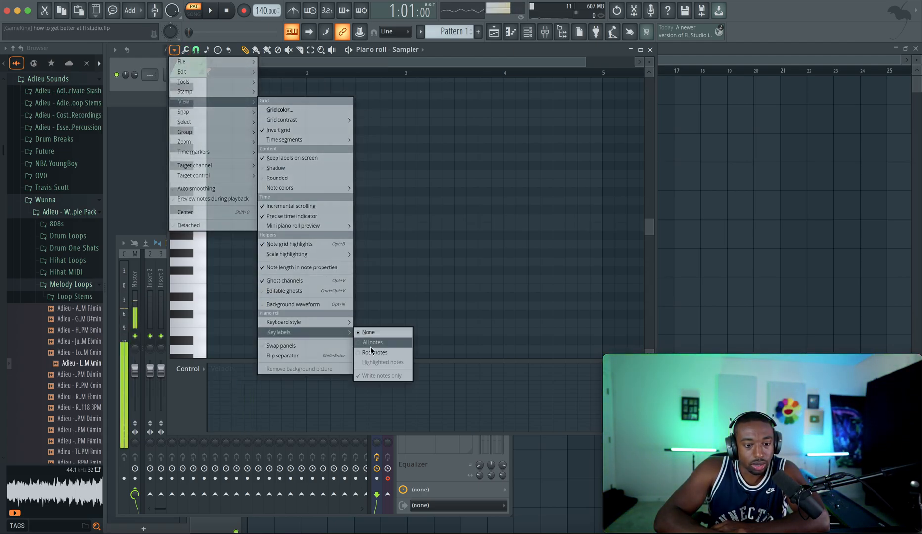
pyautogui.click(373, 343)
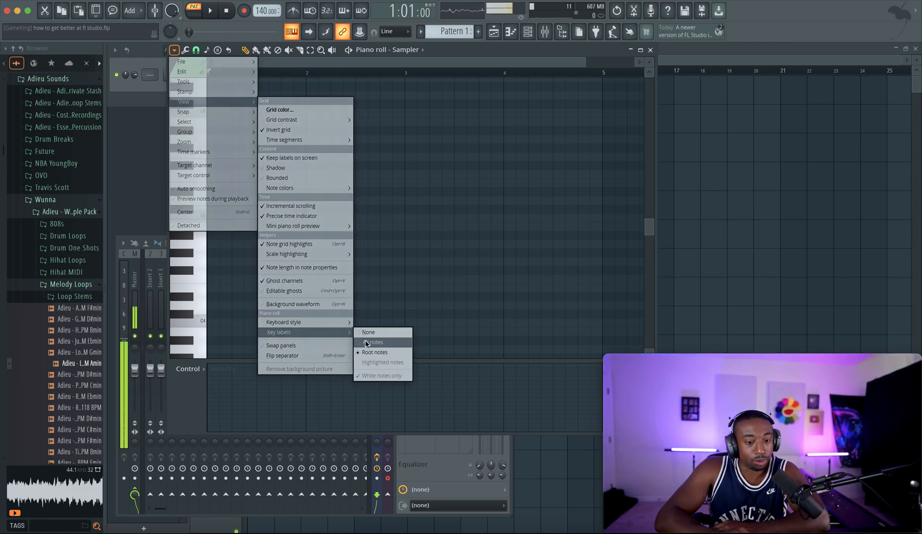
pyautogui.click(373, 342)
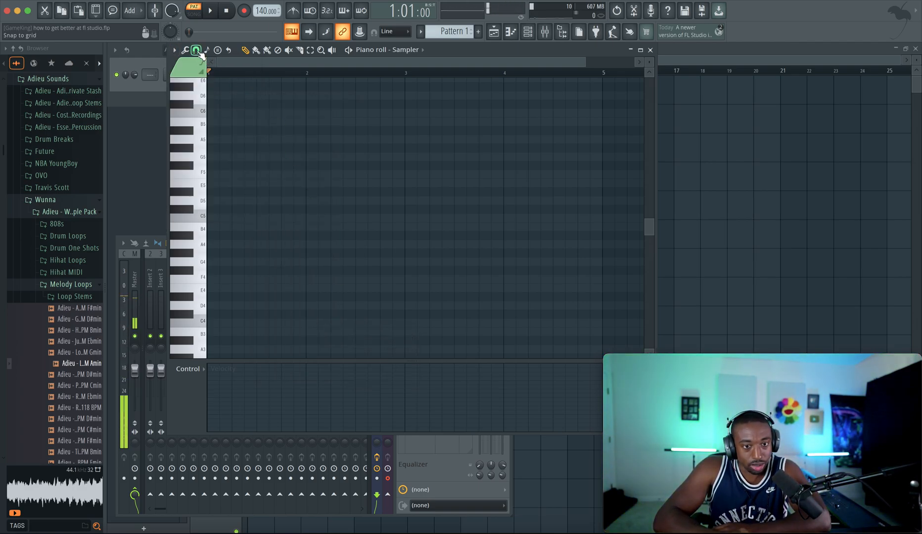
# - Change the piano roll snap from a quarter-beat grid to a finer step grid
pyautogui.click(197, 50)
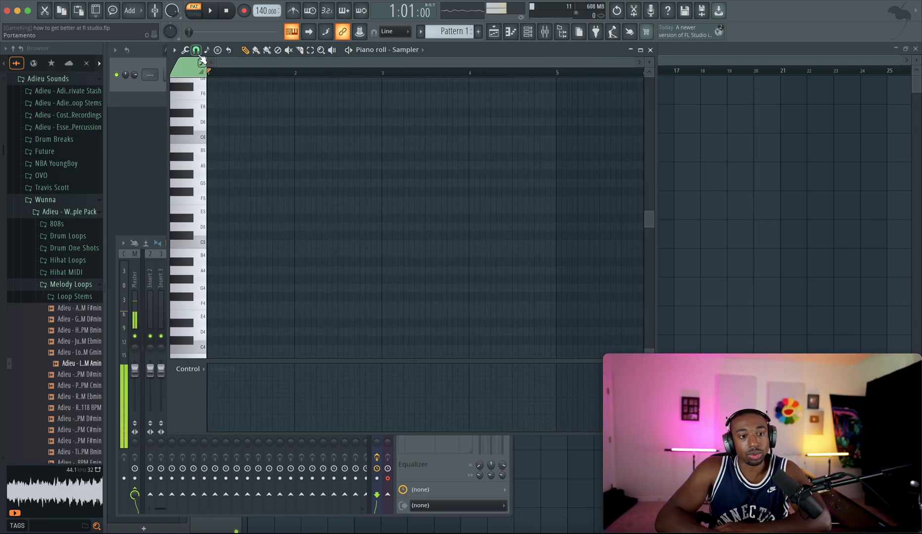
pyautogui.click(196, 49)
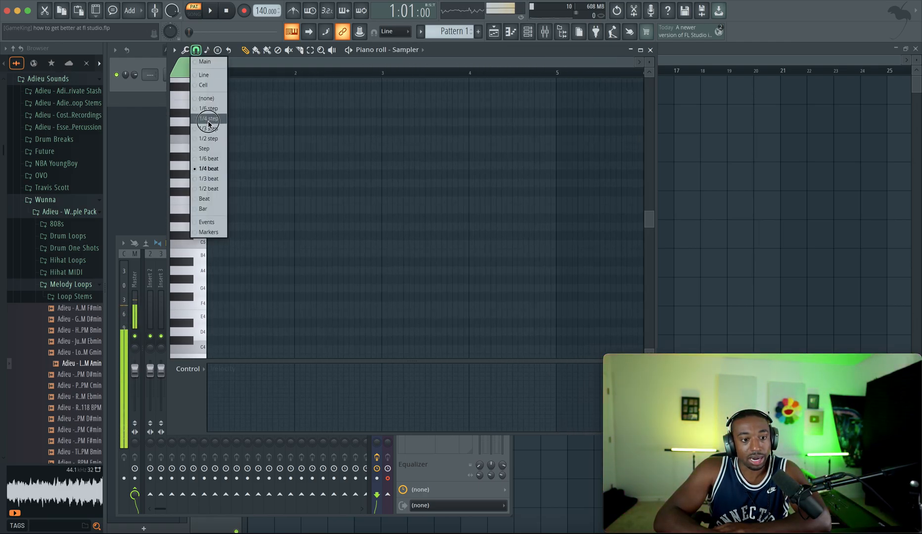
pyautogui.click(208, 118)
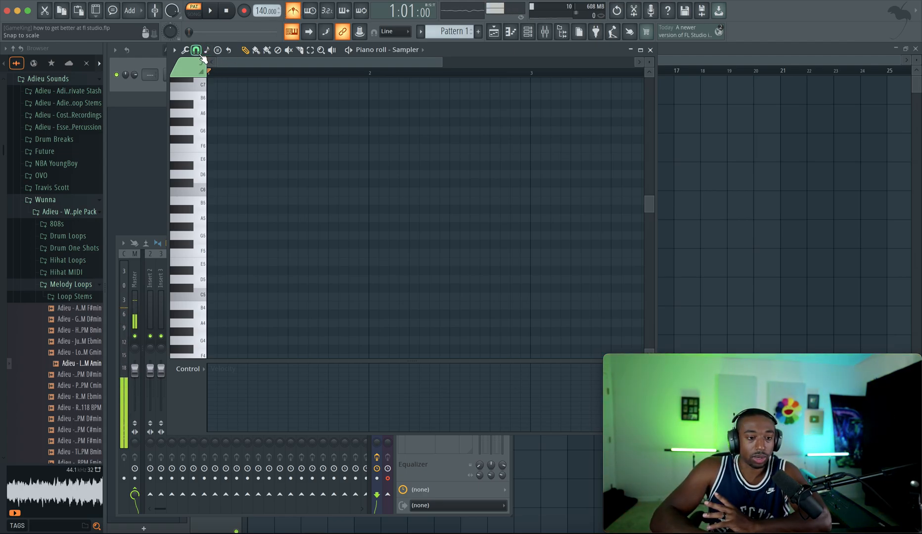
pyautogui.click(197, 49)
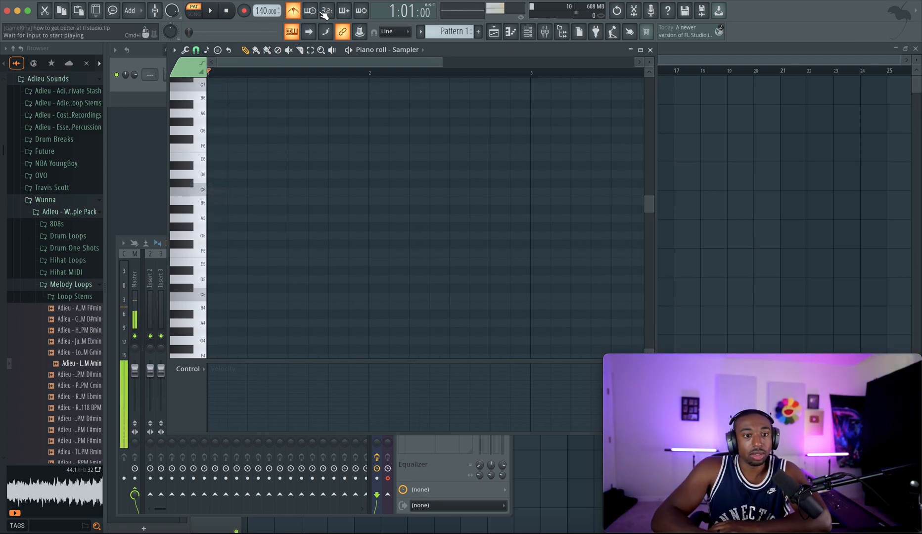
# - Turn on the recording countdown and typing-keyboard-to-piano on the top toolbar
pyautogui.click(292, 11)
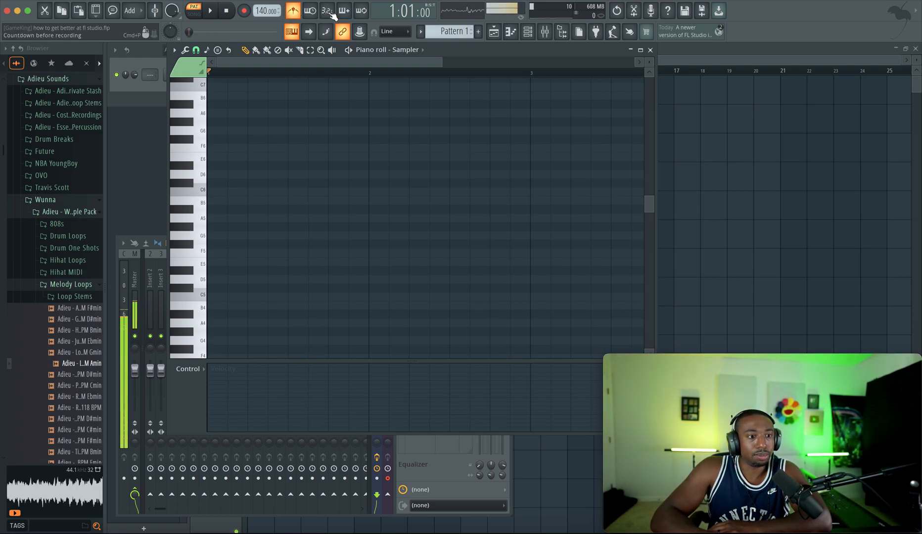
pyautogui.click(326, 10)
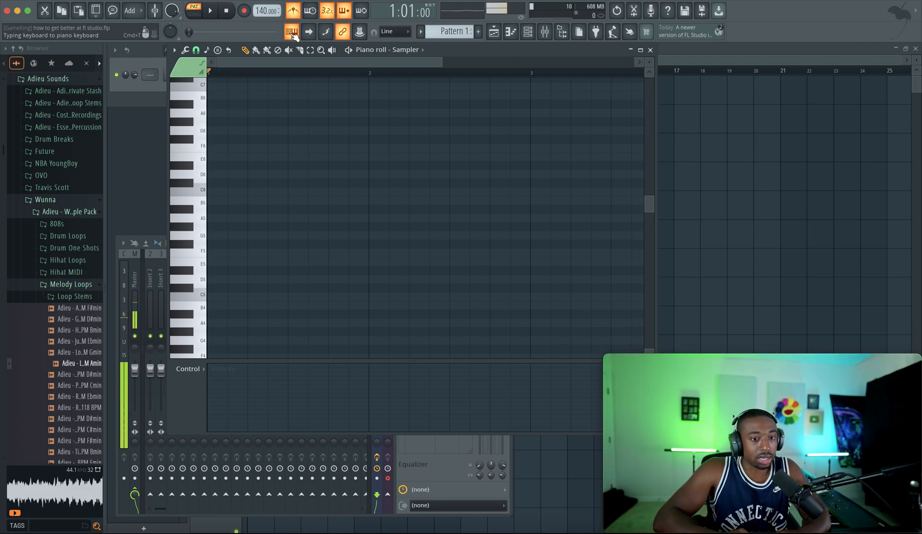
pyautogui.click(291, 32)
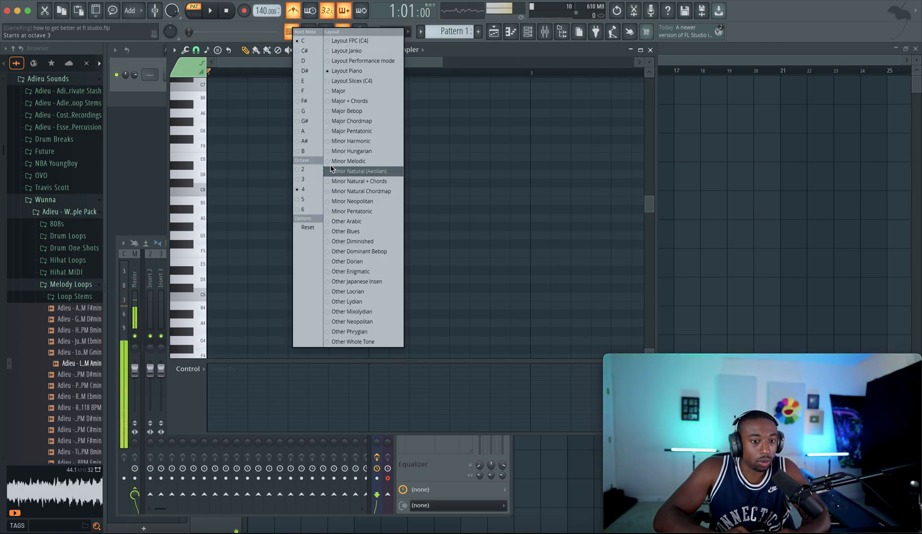
pyautogui.moveTo(354, 71)
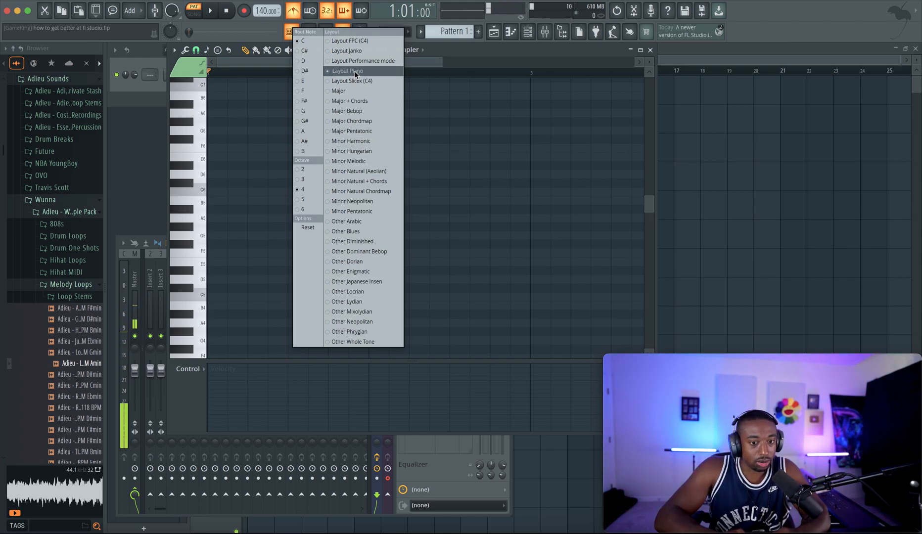
pyautogui.moveTo(351, 80)
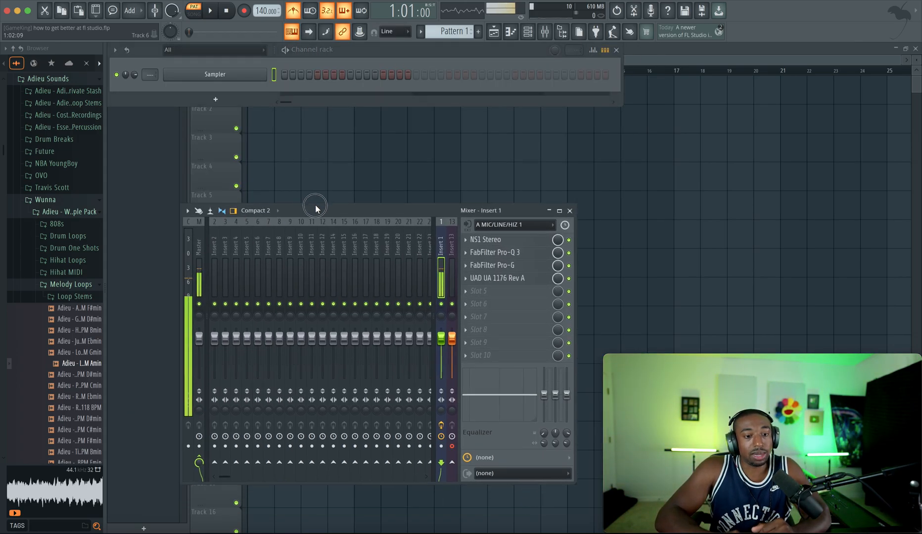
# - Replace the Sampler with a piano plugin and browse a FLEX essential pack for Steinway D
pyautogui.rightClick(215, 74)
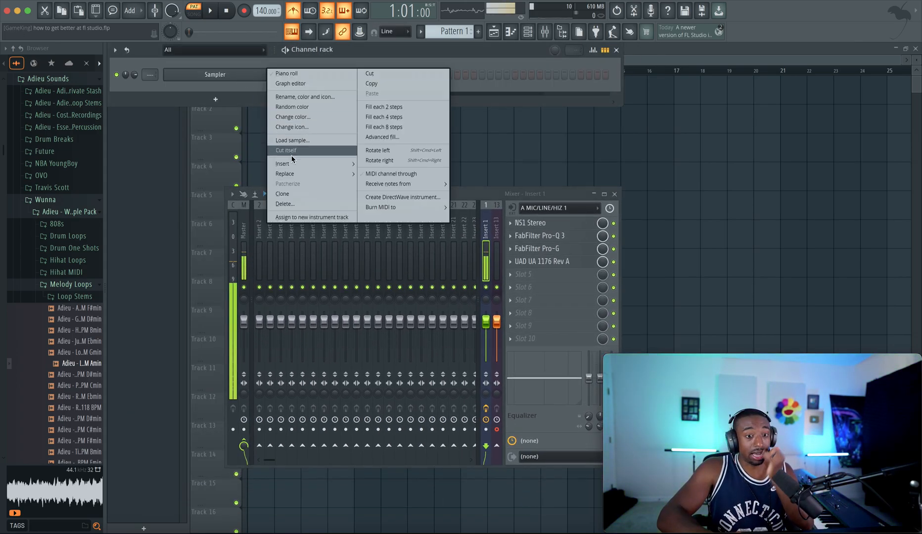
pyautogui.click(285, 173)
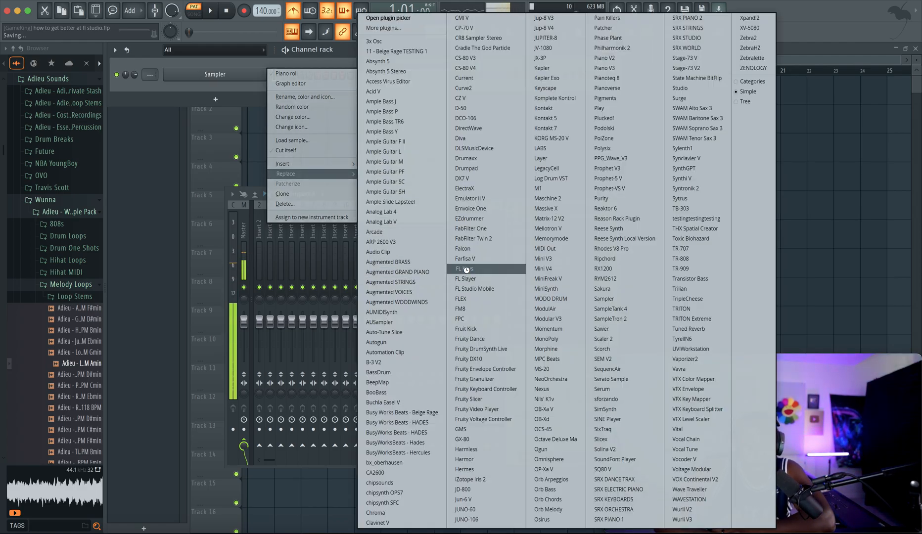
pyautogui.click(464, 268)
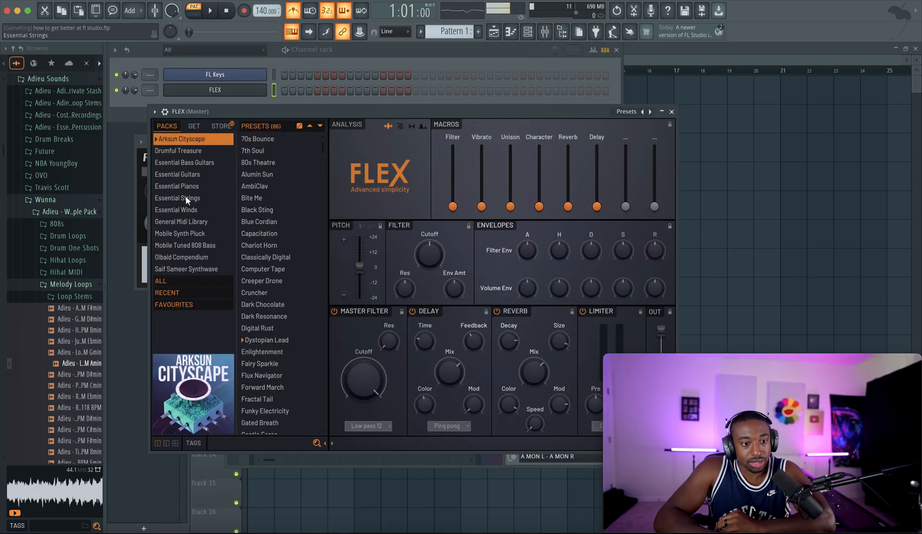
pyautogui.click(177, 186)
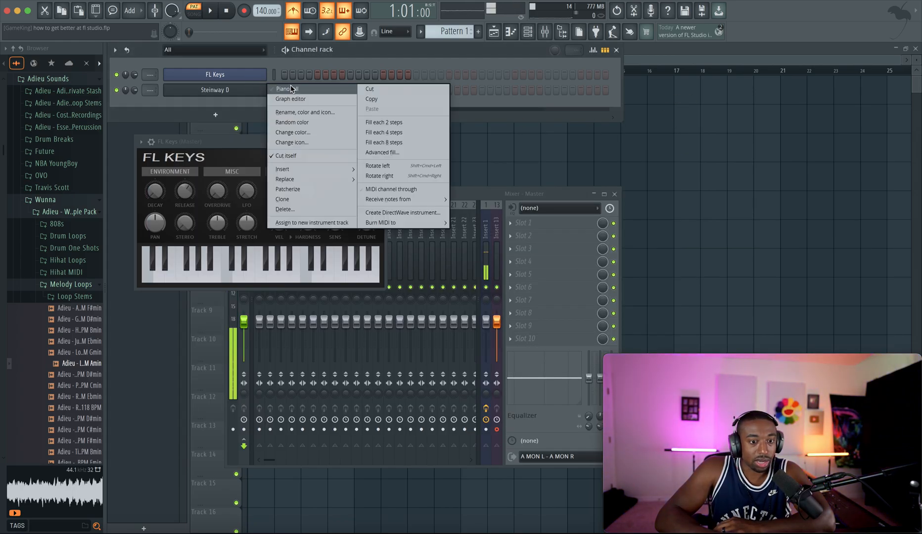
# - Generate a C# natural minor progression (C#m, A, G#, F#m) in the chord tool and preview it
pyautogui.click(286, 89)
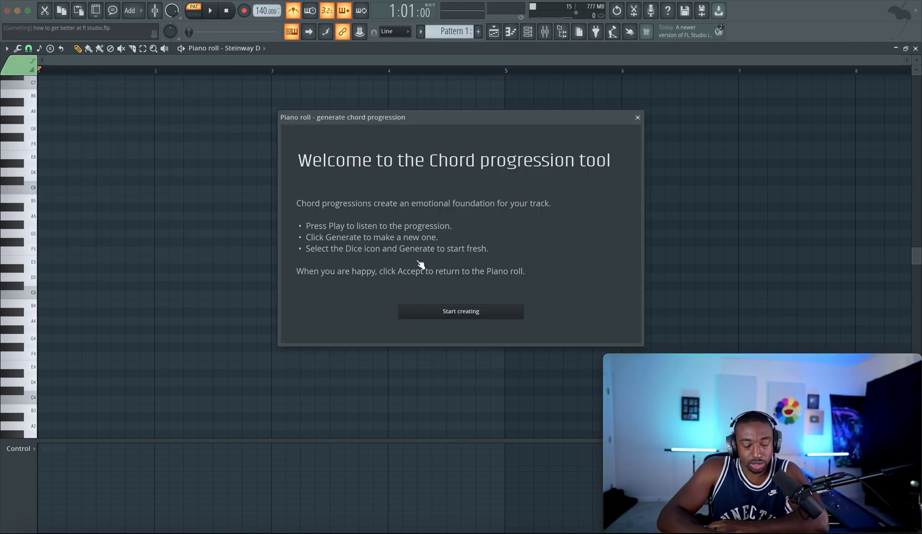
pyautogui.click(460, 311)
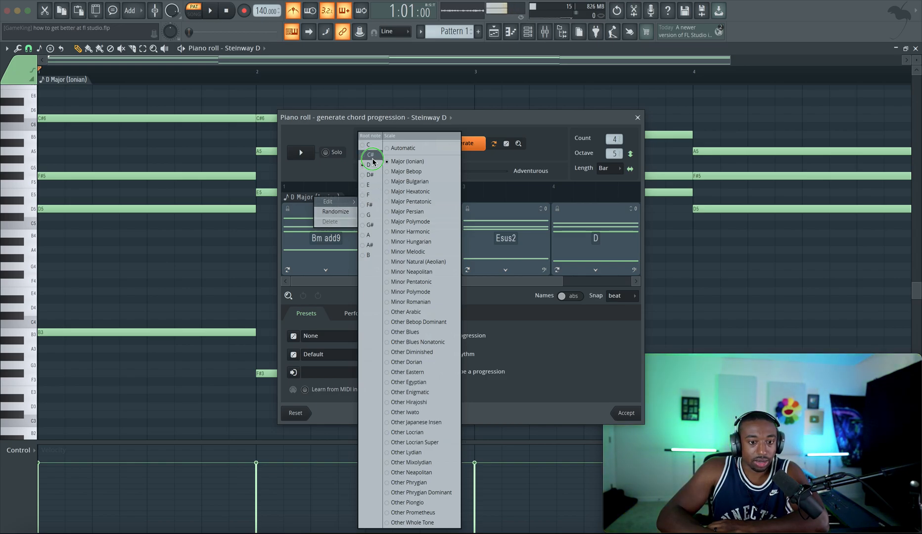
pyautogui.click(369, 154)
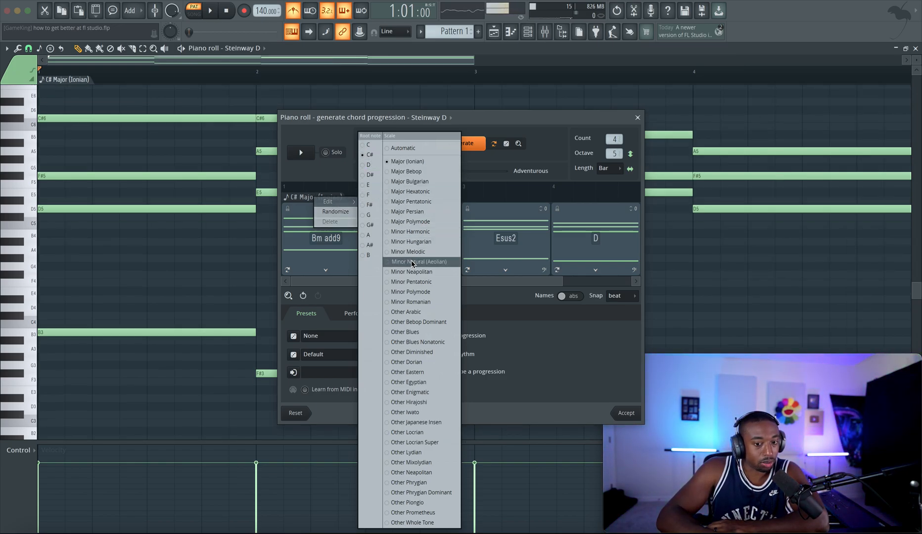
pyautogui.click(419, 261)
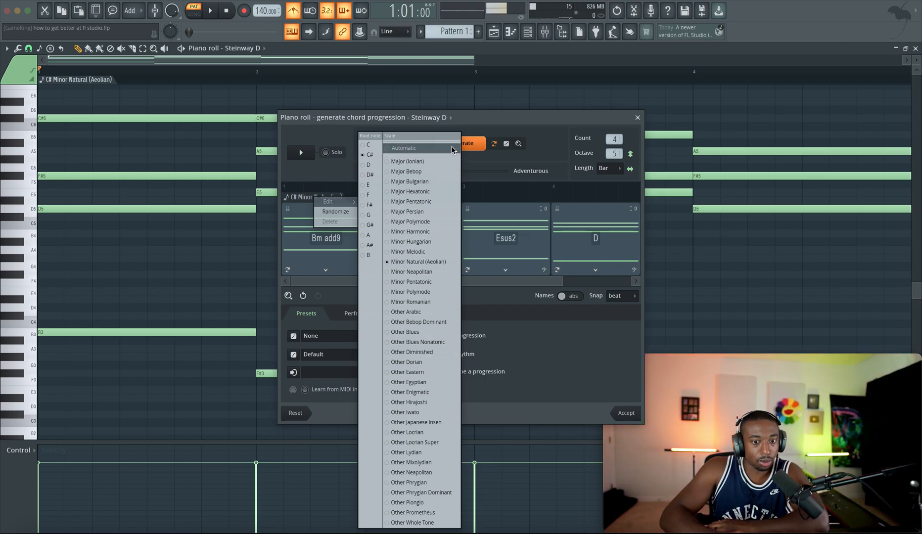
pyautogui.click(460, 143)
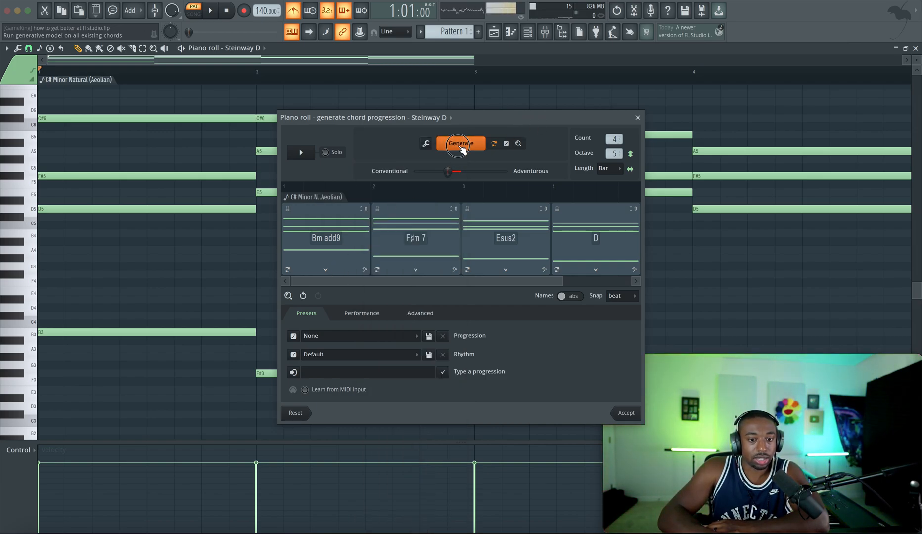
pyautogui.click(460, 143)
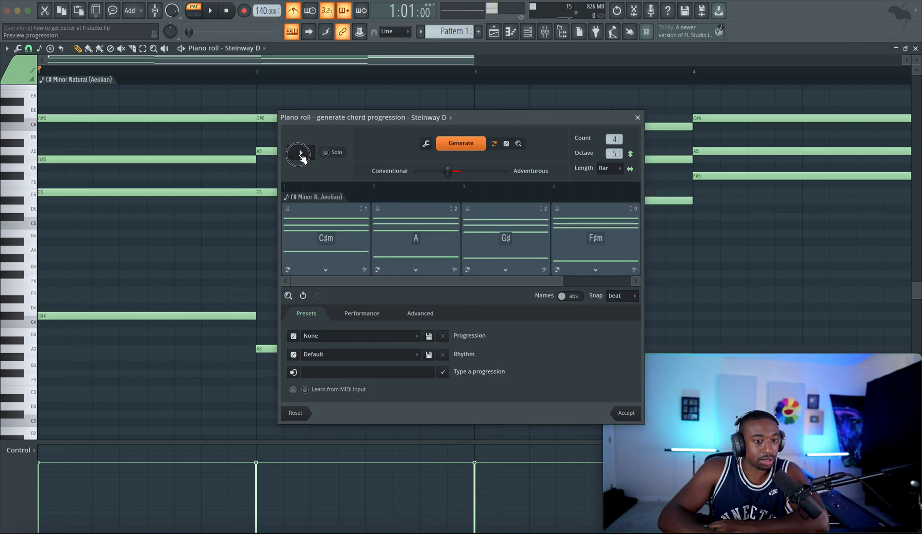
pyautogui.click(300, 153)
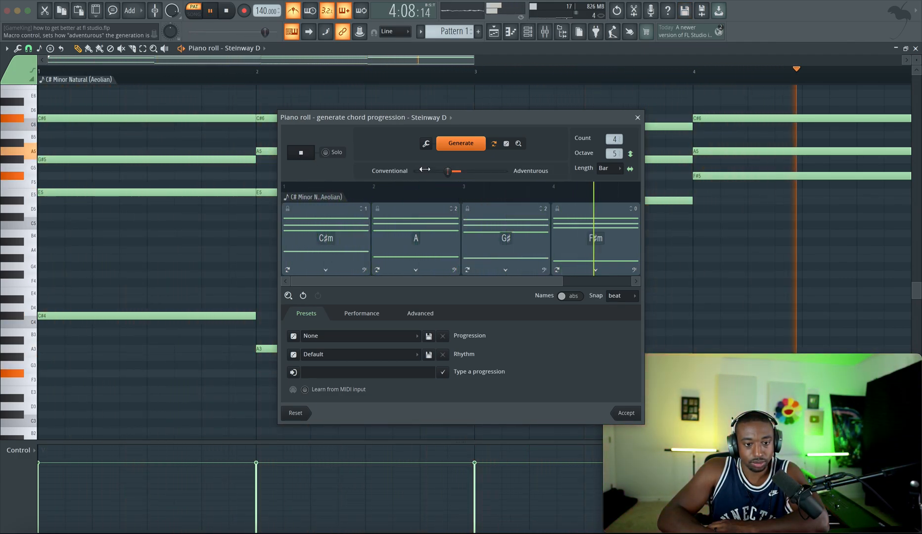
# - Close the generator and shift the chord tones up octaves above a low bass note, auditioning playback
pyautogui.click(625, 412)
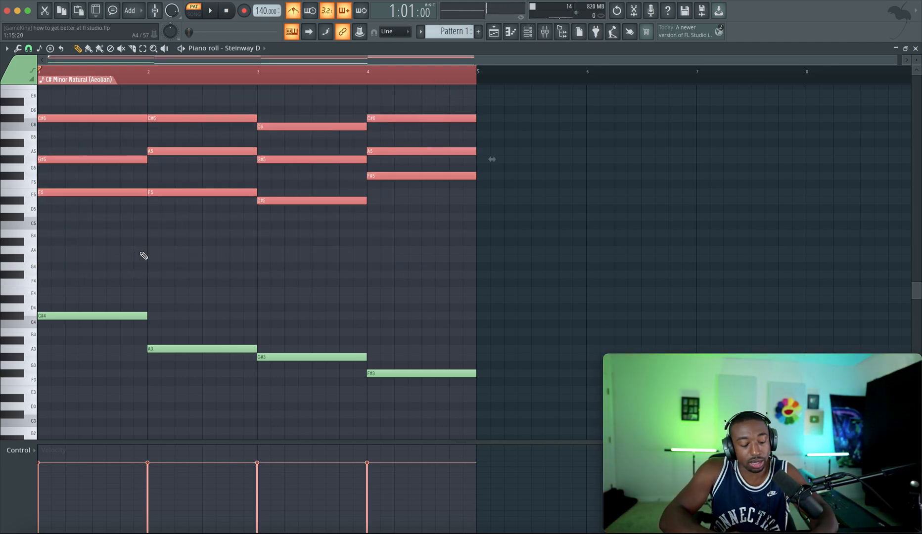
pyautogui.moveTo(404, 265)
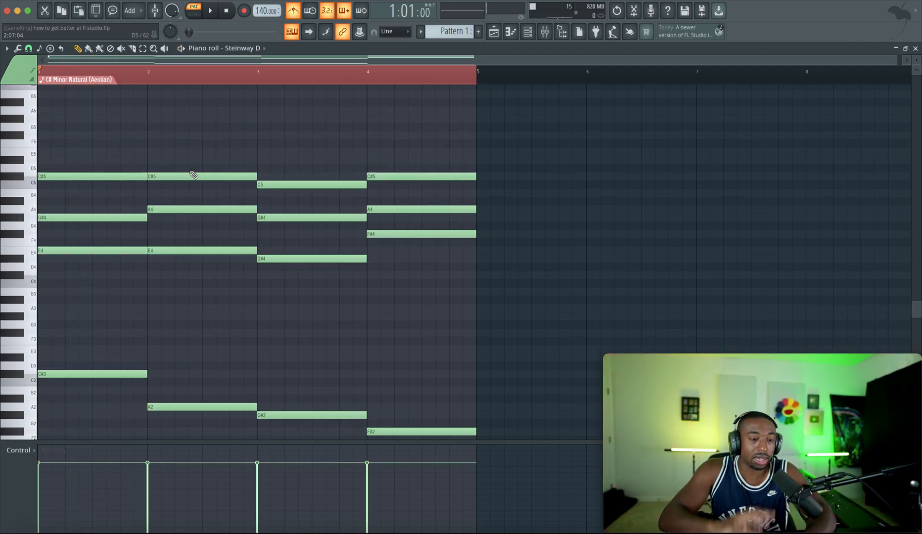
pyautogui.click(210, 11)
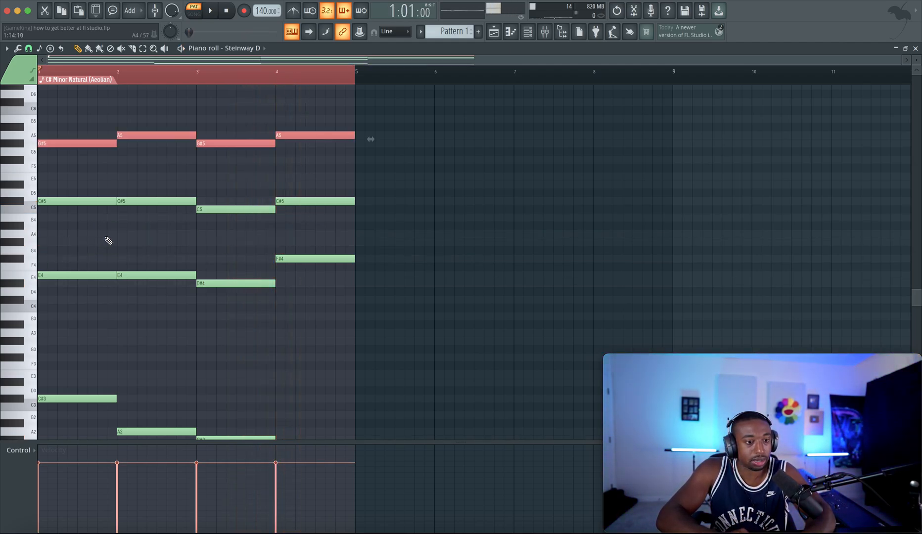
pyautogui.click(210, 11)
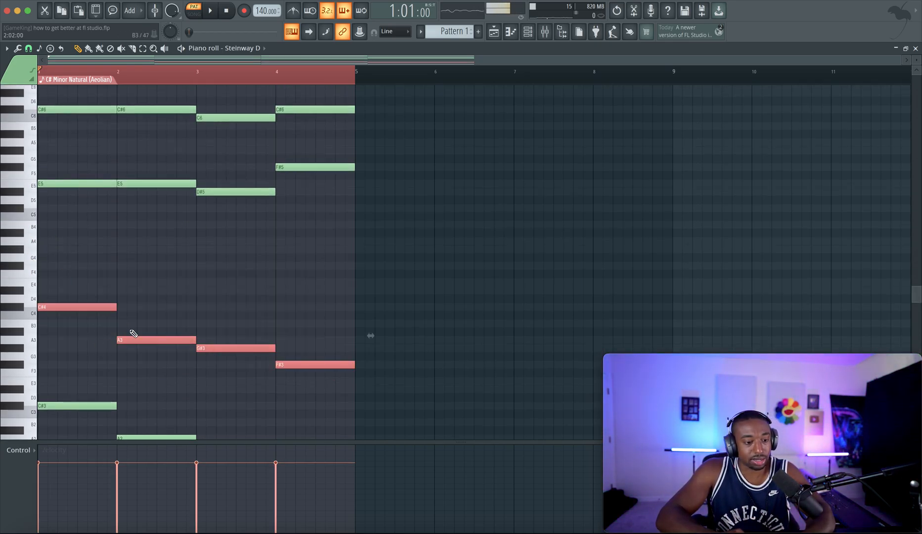
pyautogui.moveTo(126, 325)
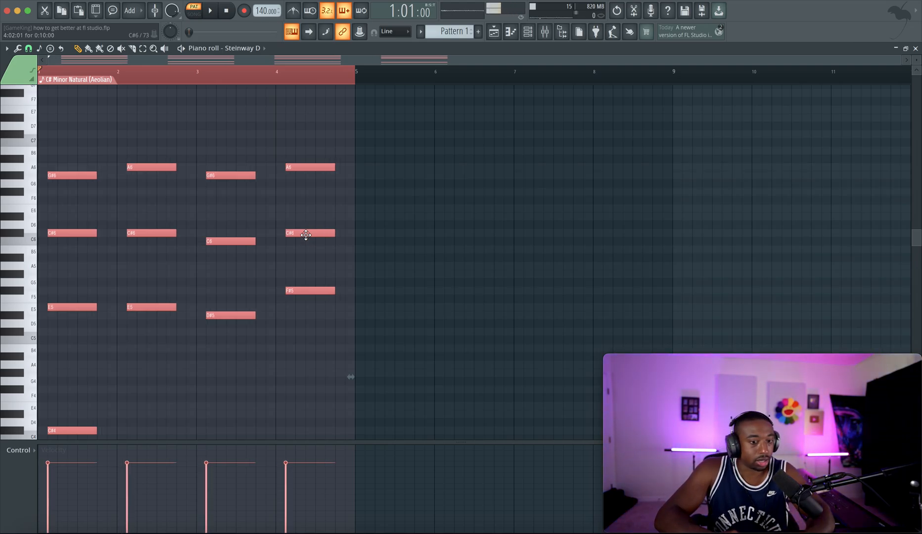
pyautogui.click(28, 49)
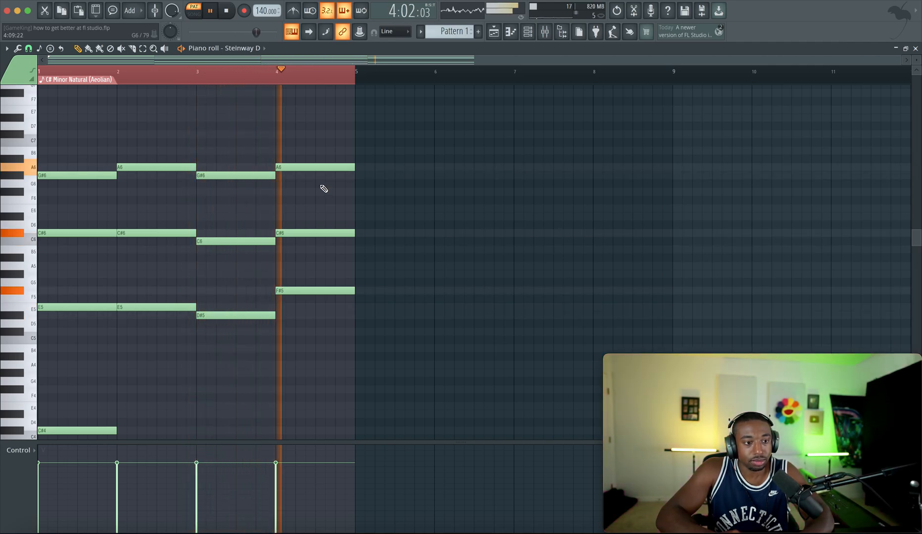
pyautogui.click(527, 32)
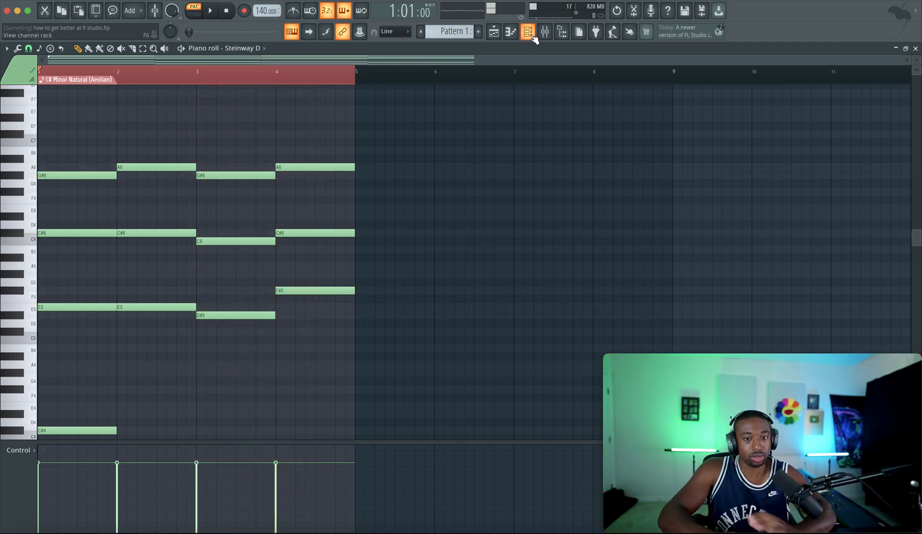
# - Show the channel rack and browse the local sound library into the pack's Melody Loops folder
pyautogui.click(529, 32)
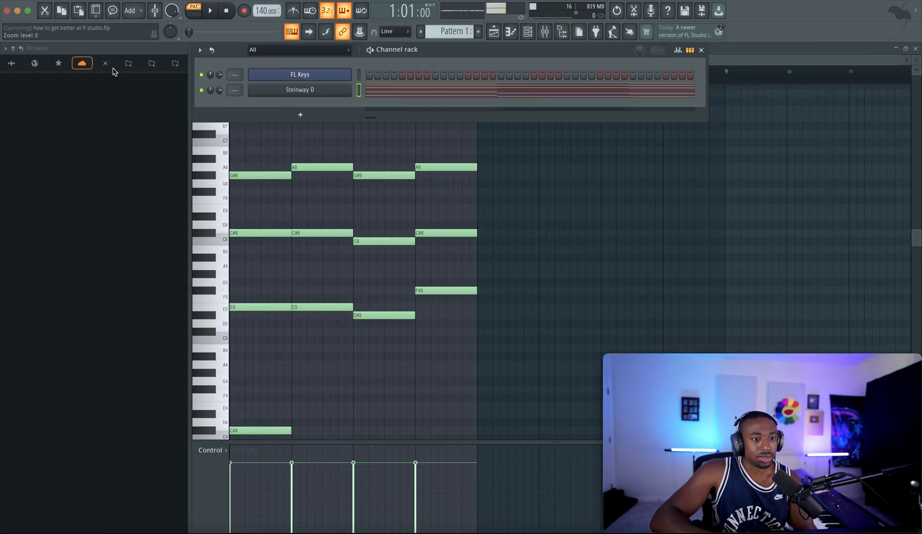
pyautogui.click(82, 64)
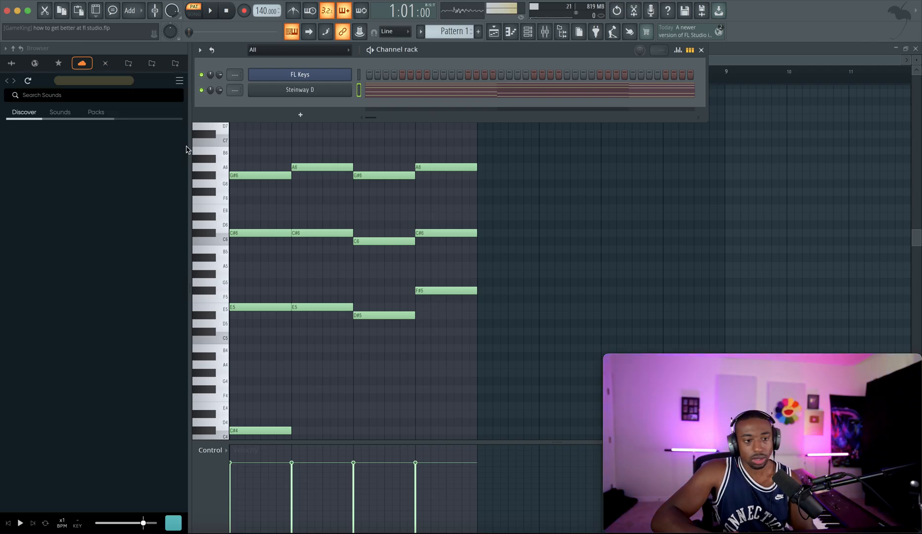
pyautogui.click(82, 63)
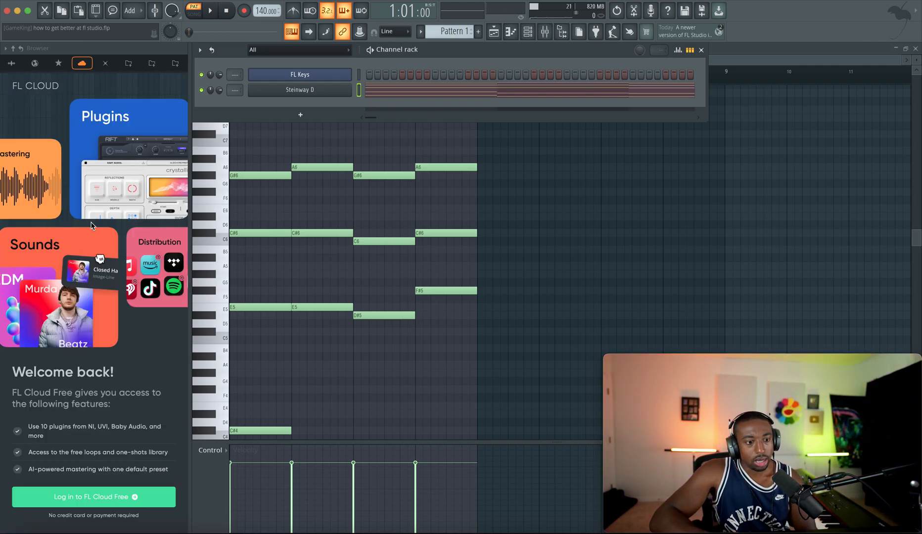
pyautogui.moveTo(122, 156)
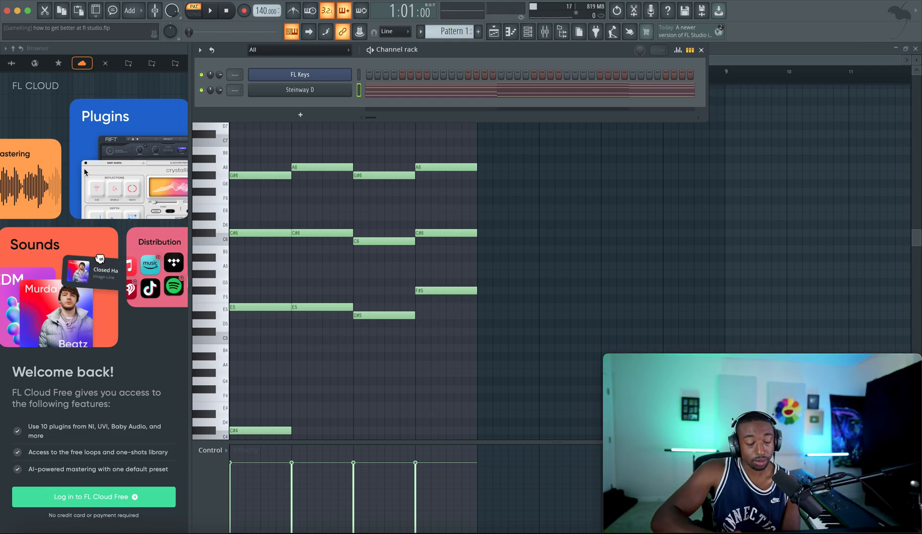
pyautogui.click(17, 64)
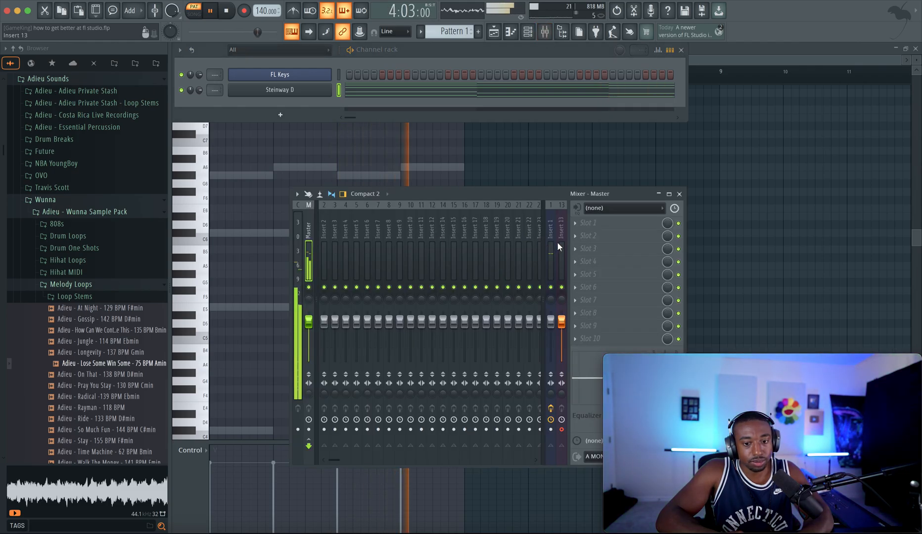
# - Select mixer insert 13 for an audio input, then show the empty playlist with Patterns 1 and 2
pyautogui.click(559, 244)
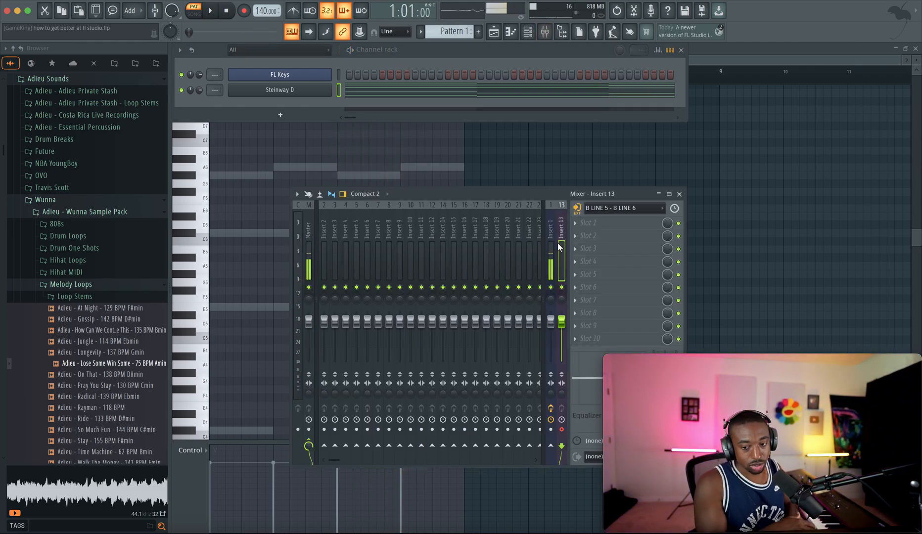
pyautogui.click(209, 10)
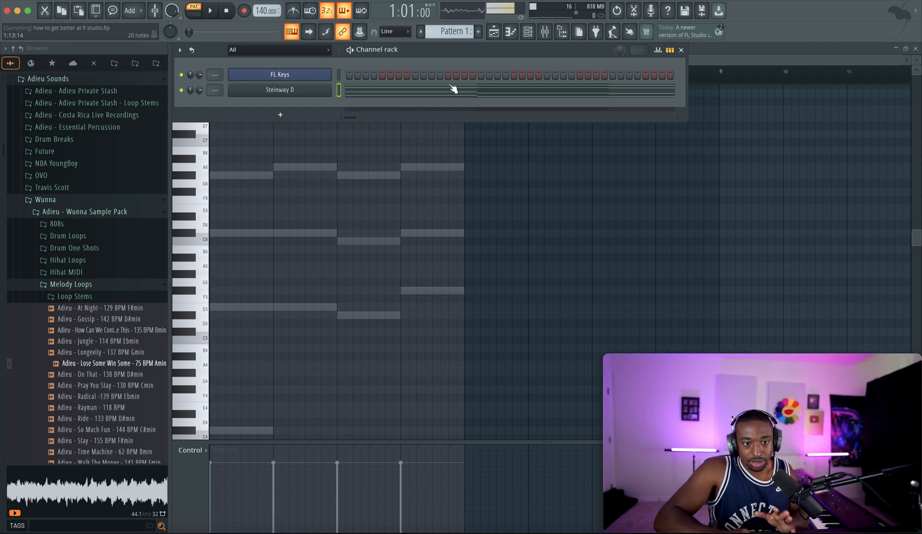
pyautogui.click(451, 32)
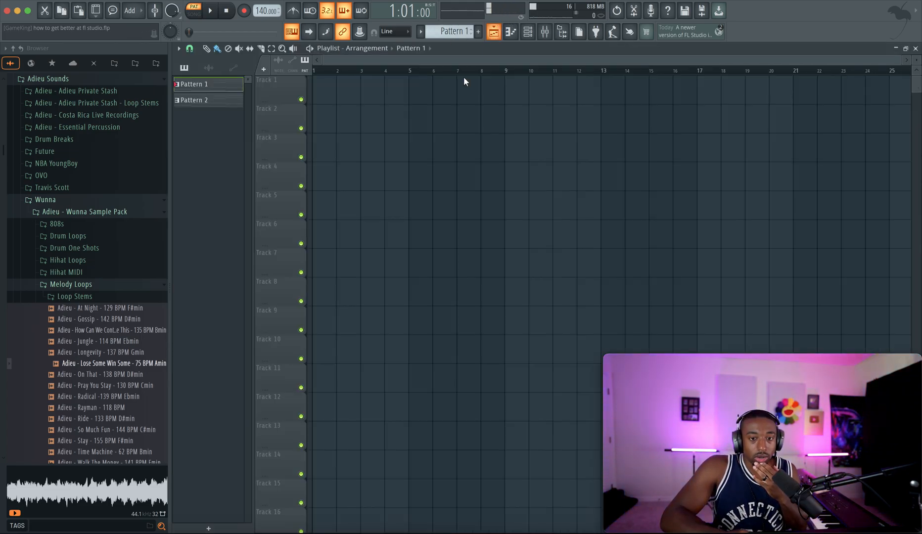
# - Audition melody loops and place the Jungle 114 BPM E♭ minor loop on Track 1
pyautogui.click(100, 307)
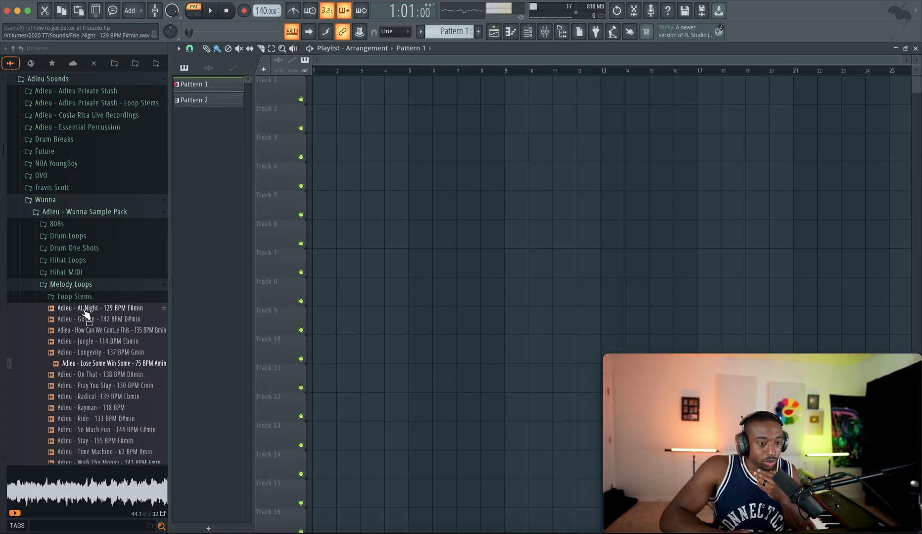
pyautogui.click(98, 342)
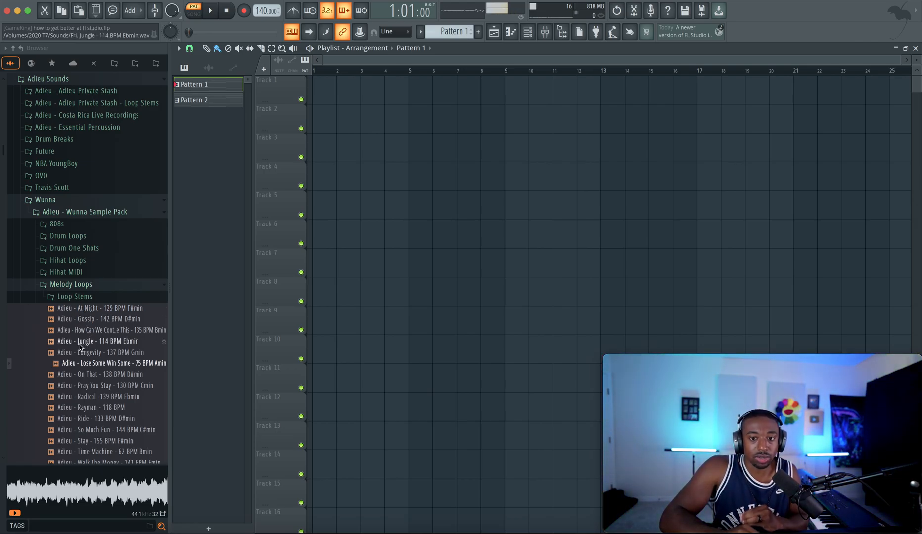
pyautogui.click(103, 341)
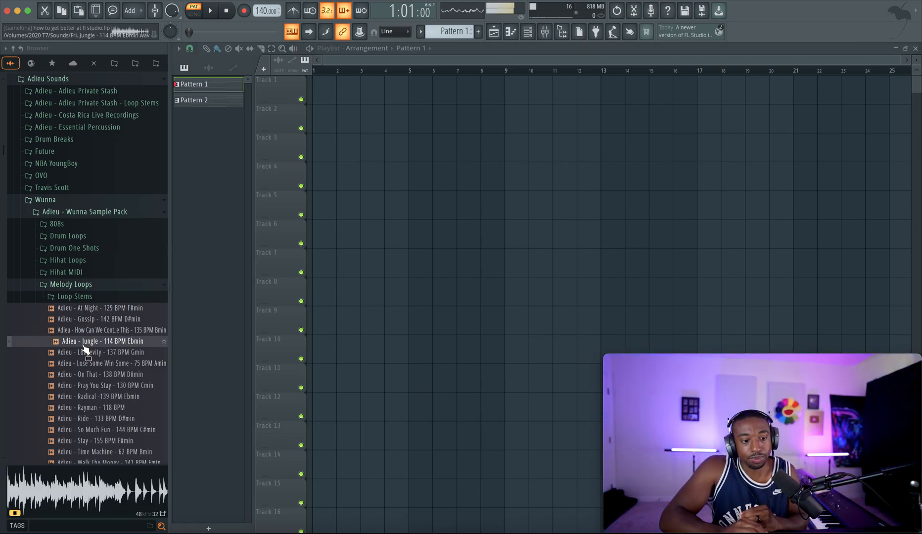
pyautogui.click(98, 319)
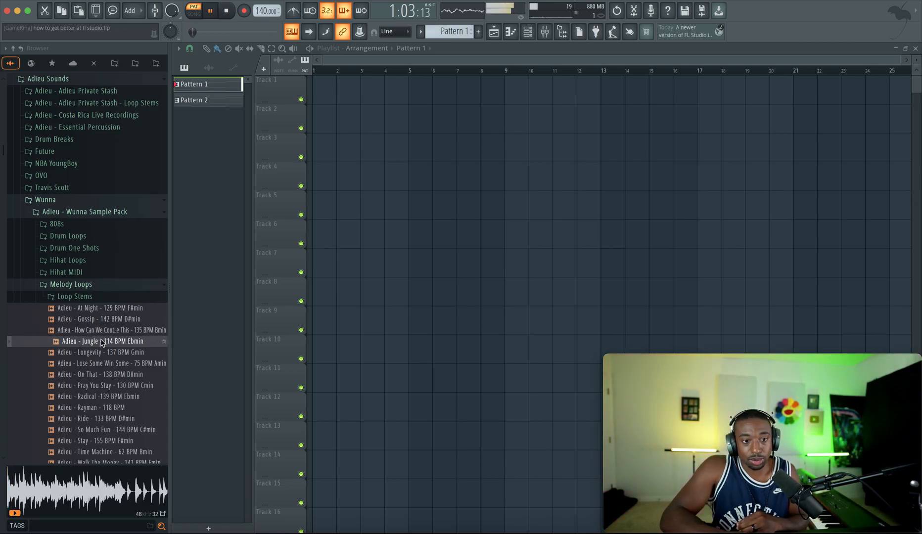
pyautogui.click(195, 11)
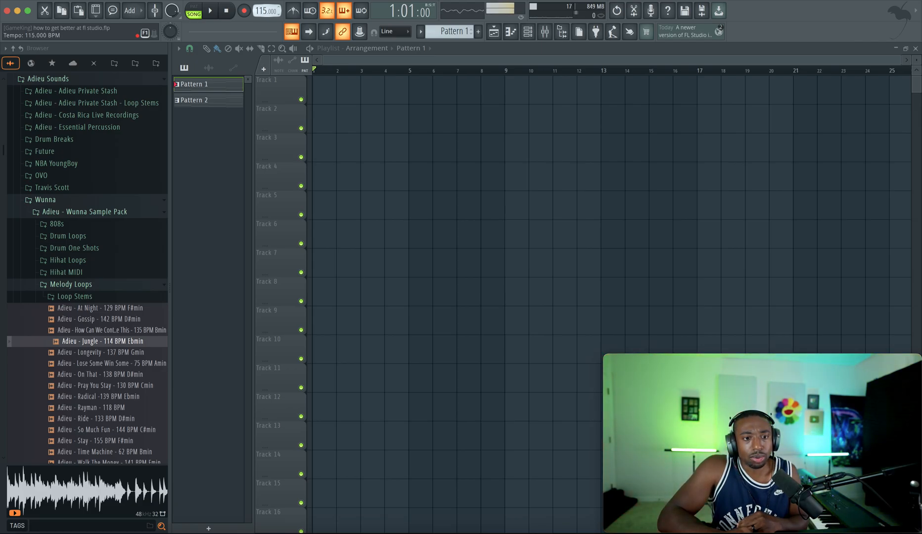
pyautogui.click(103, 341)
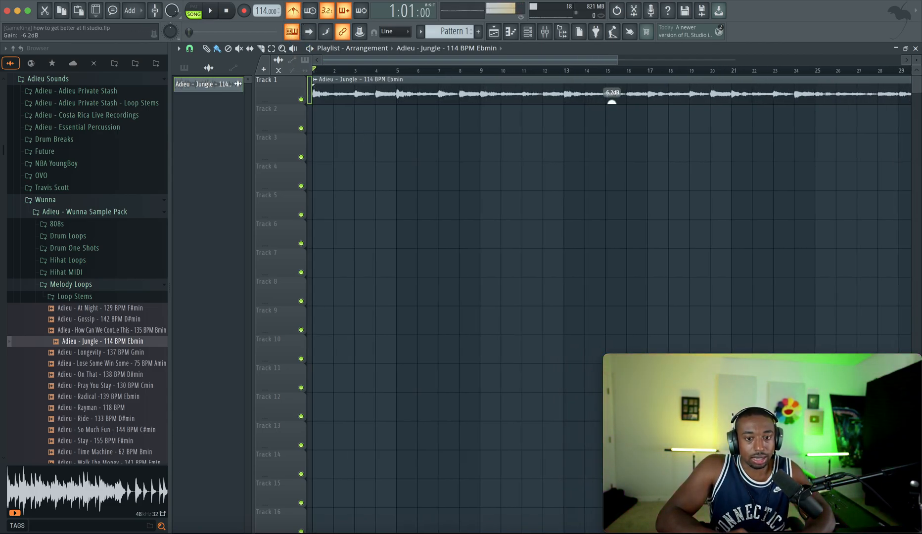
# - Play the loop back and trim its clip so it ends at bar 9, eight bars long
pyautogui.click(210, 11)
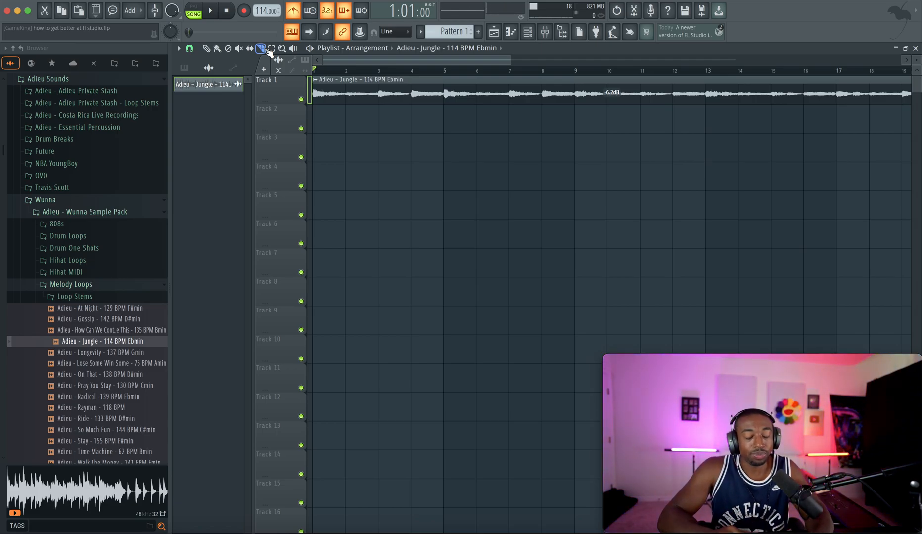
pyautogui.click(210, 11)
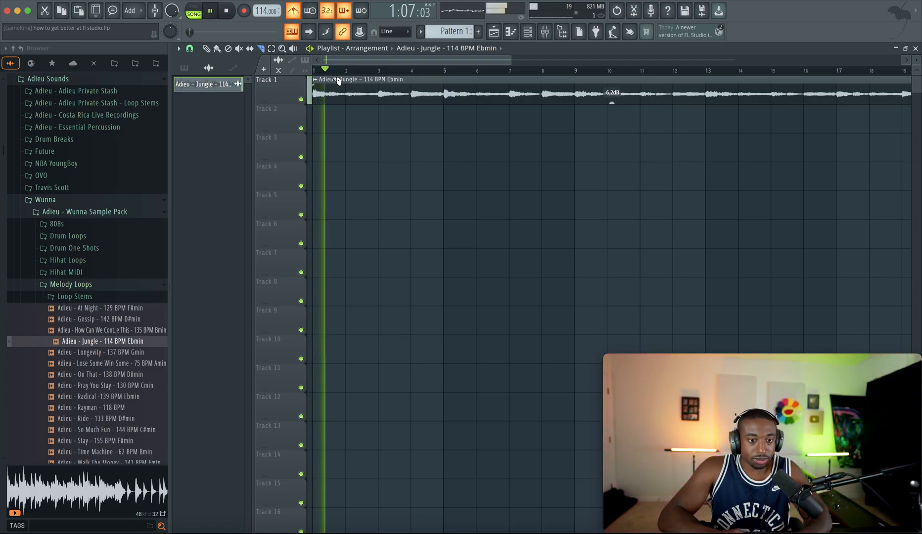
pyautogui.click(209, 11)
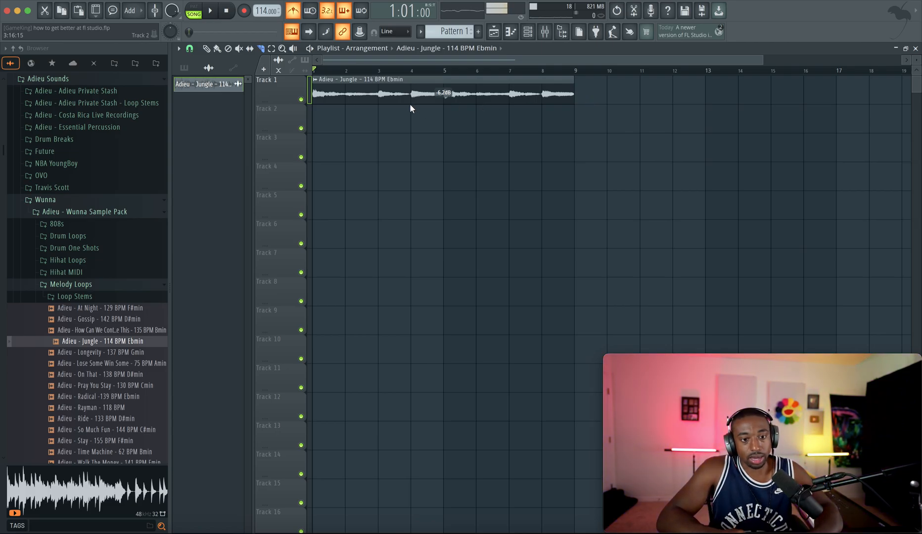
pyautogui.click(207, 48)
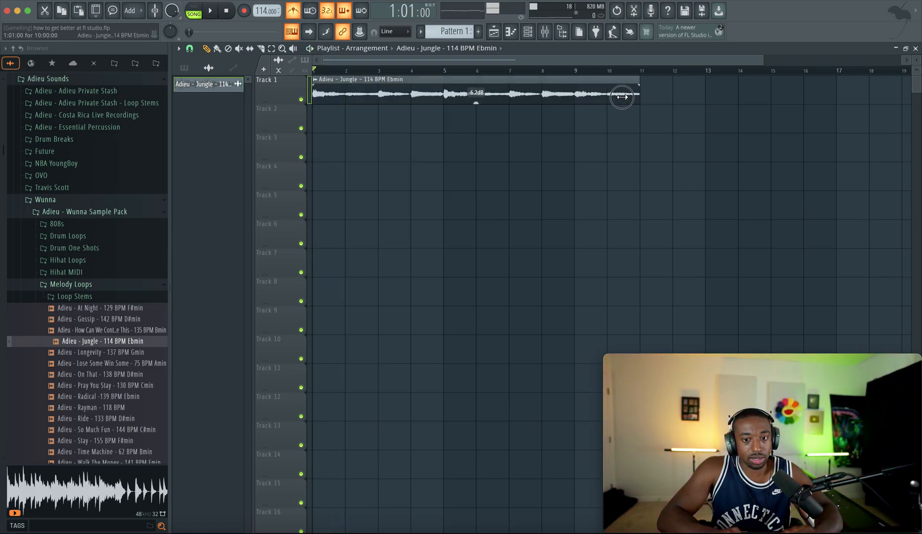
pyautogui.moveTo(622, 96); pyautogui.dragTo(574, 91)
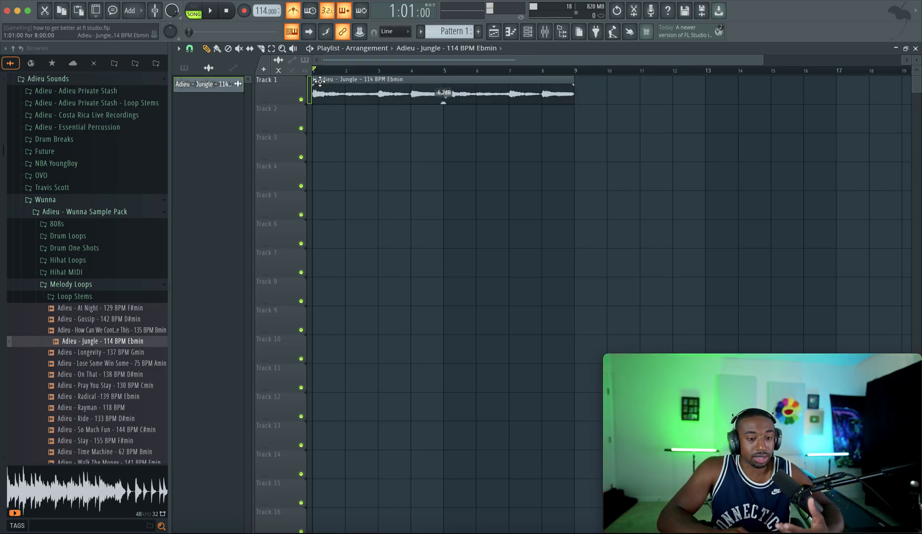
# - Make the trimmed Jungle loop clip on Track 1 unique as its own 'Part_1' sample
pyautogui.rightClick(317, 83)
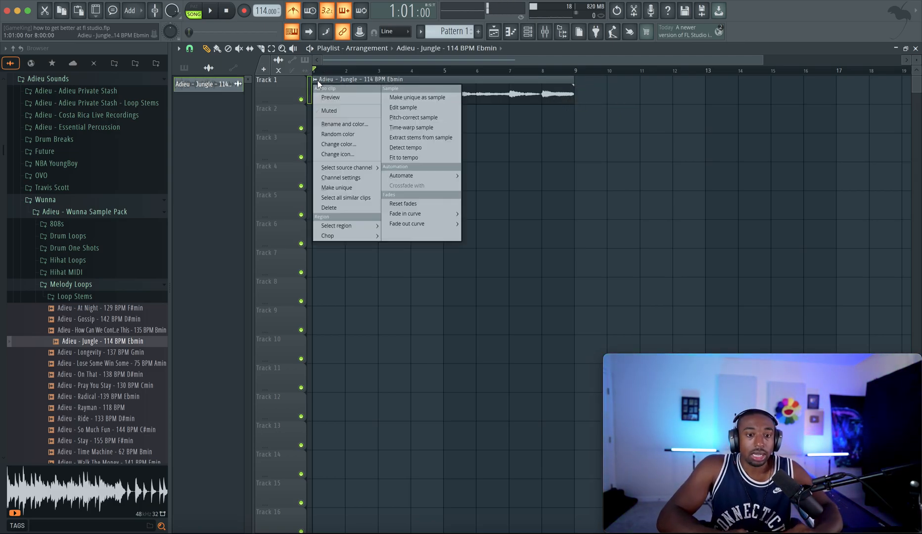
pyautogui.click(337, 187)
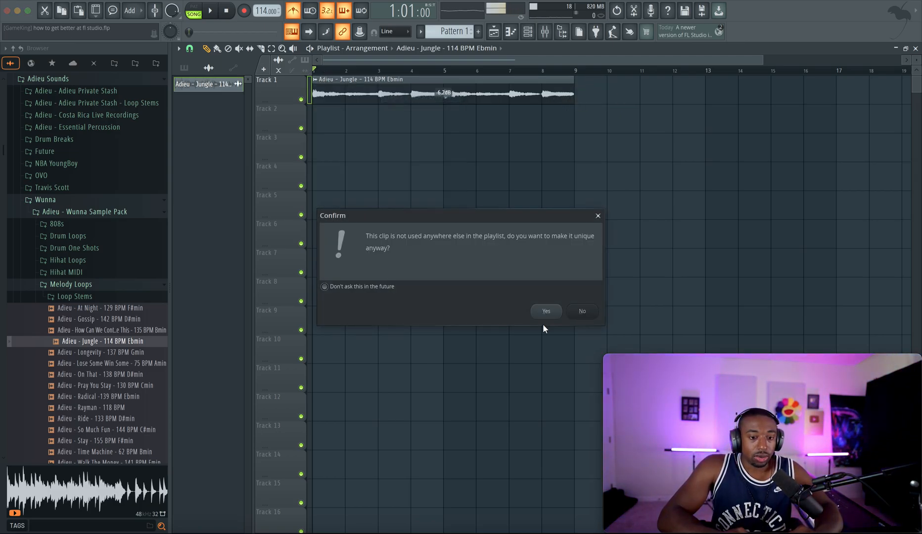
pyautogui.click(544, 311)
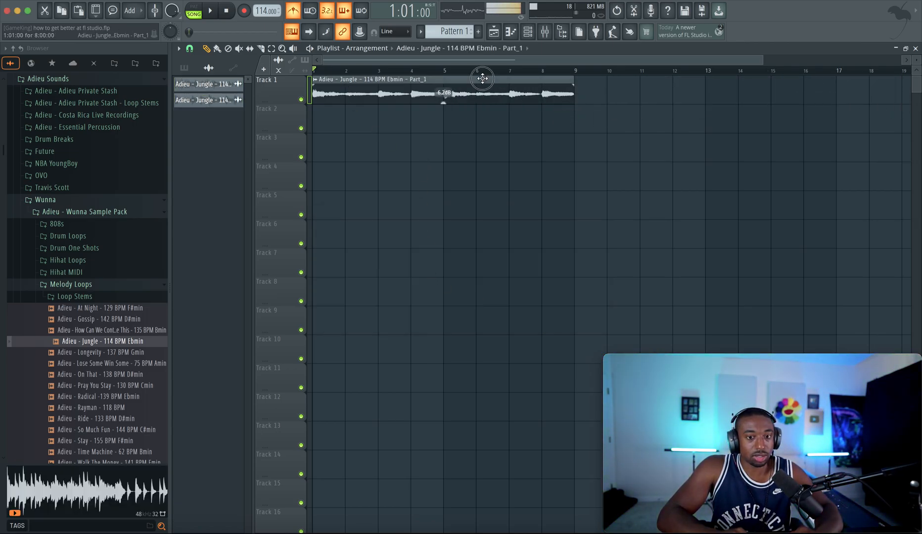
# - In the Part_1 clip's precomputed effects, set Stereo Delay to about halfway
pyautogui.doubleClick(482, 78)
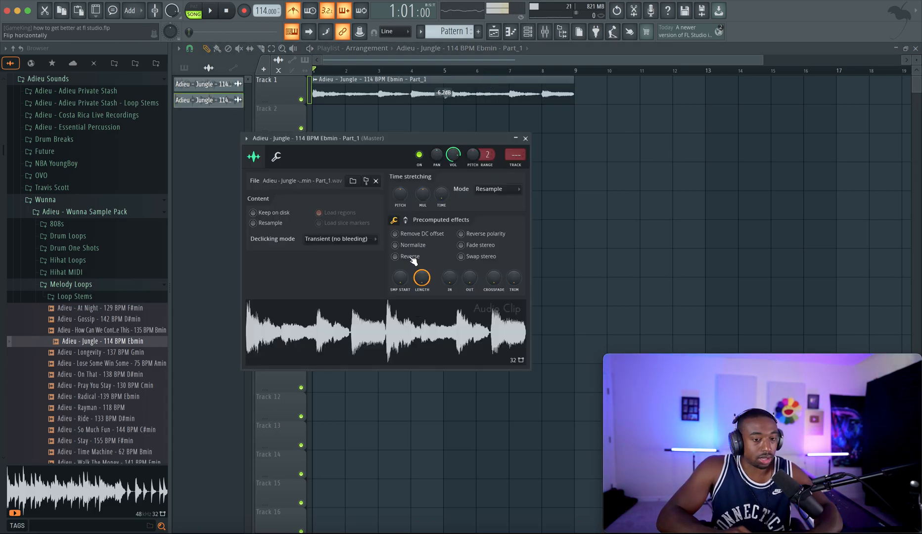
pyautogui.click(394, 257)
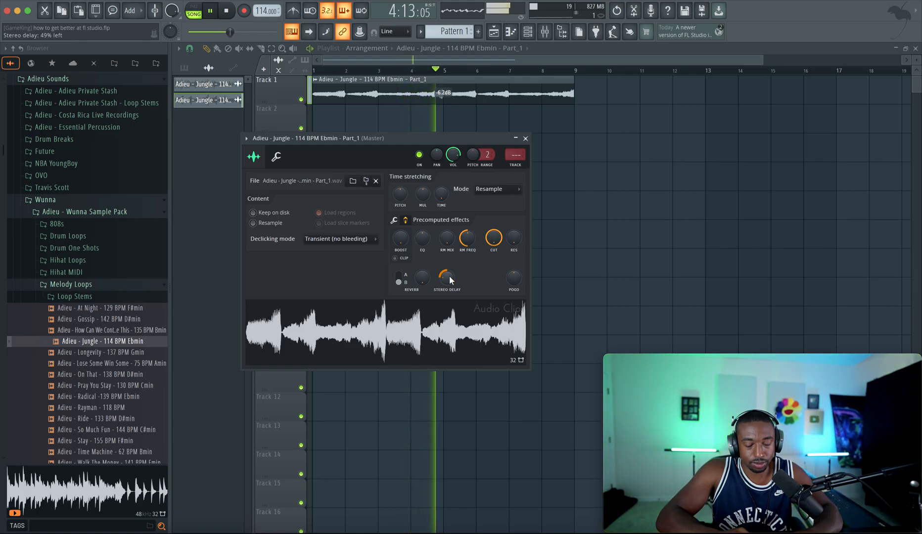
pyautogui.moveTo(412, 278); pyautogui.dragTo(411, 265)
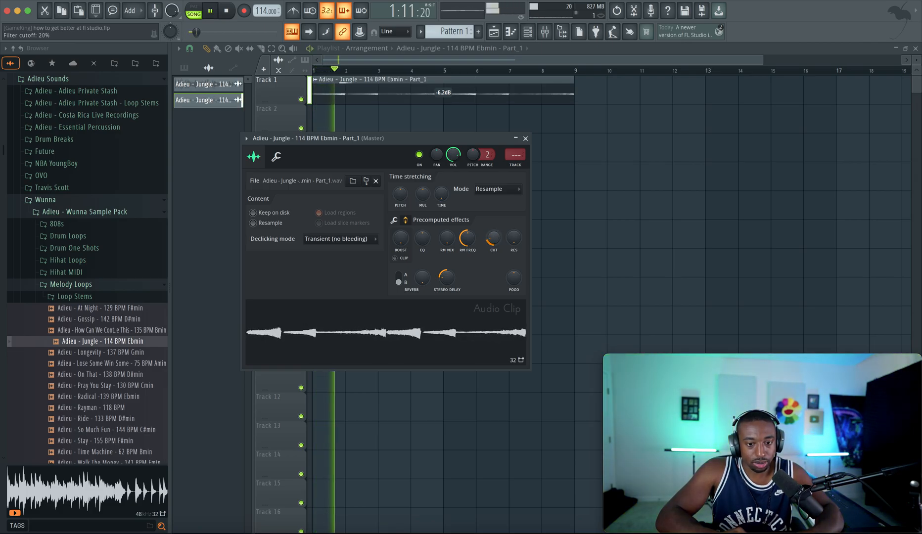
# - Adjust the Cut and Boost knobs on the loop's sample settings
pyautogui.click(494, 238)
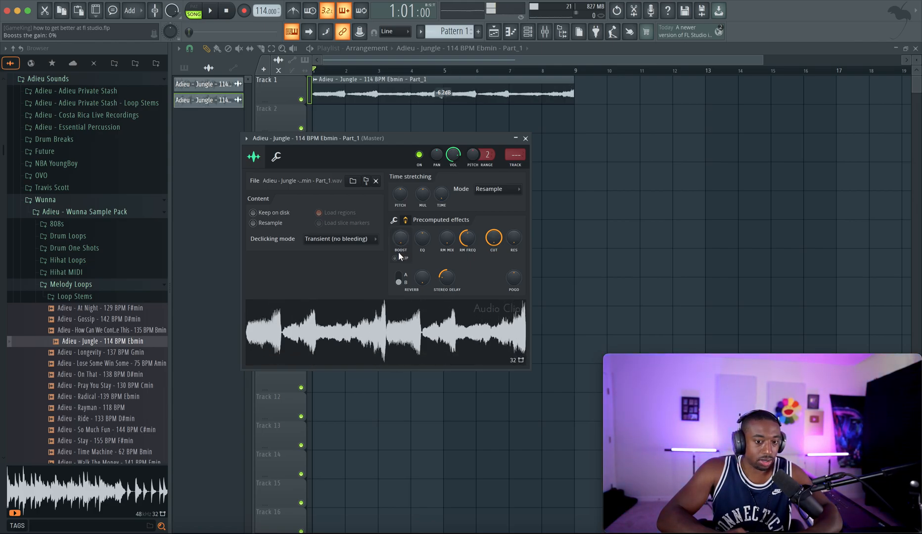
pyautogui.moveTo(446, 277); pyautogui.dragTo(446, 271)
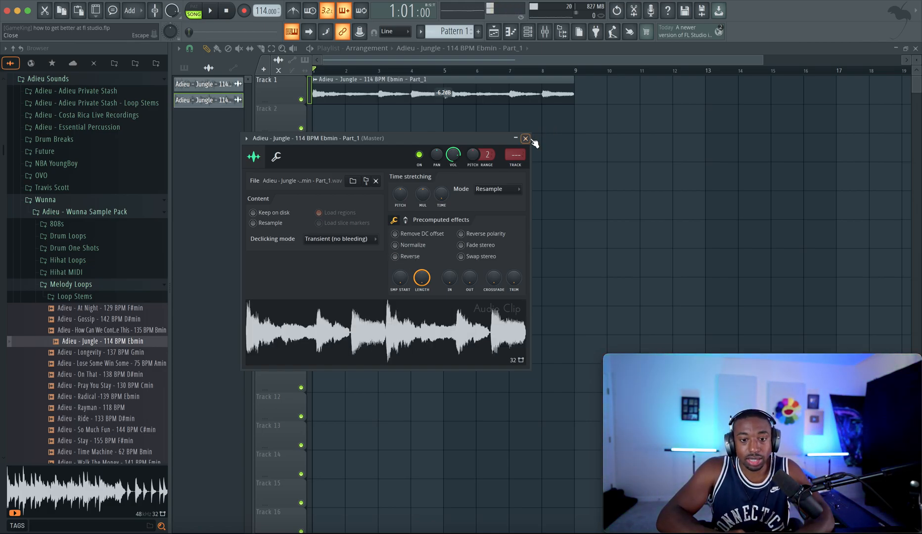
pyautogui.click(524, 138)
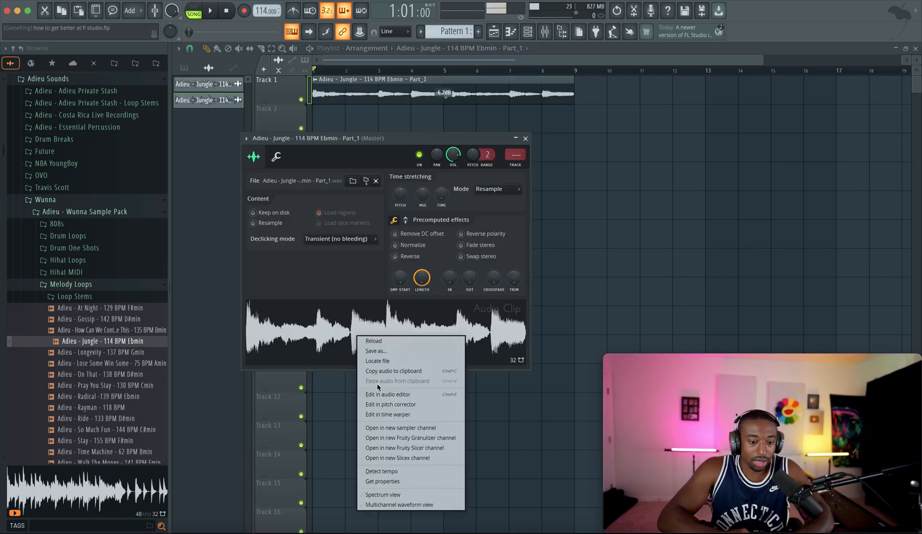
# - Send the loop to a new Fruity Slicer channel sliced by Beat and place Pattern 3 on Track 2
pyautogui.click(405, 449)
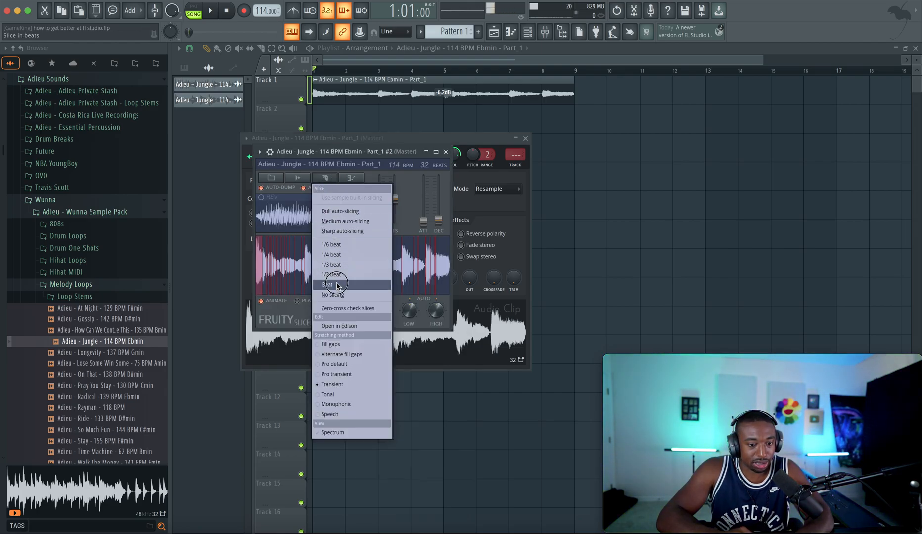
pyautogui.click(329, 284)
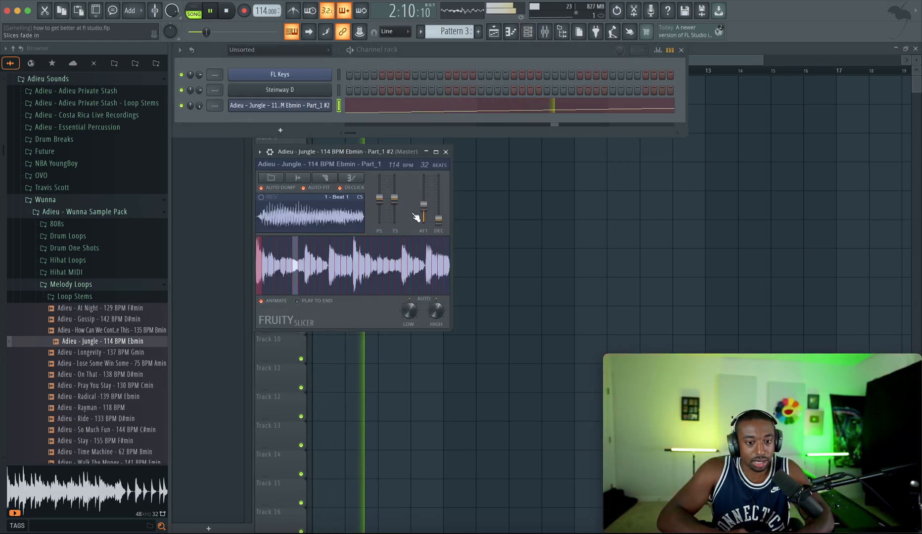
pyautogui.click(289, 170)
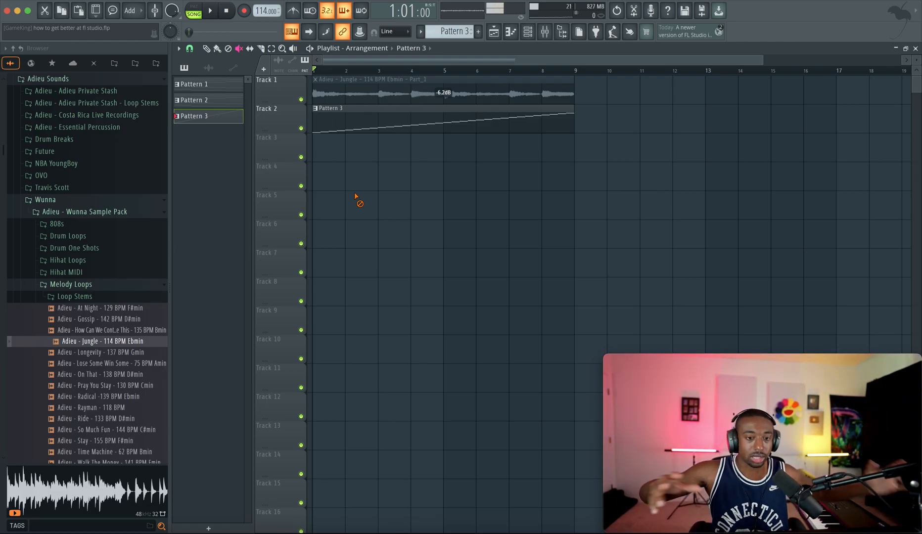
pyautogui.click(207, 48)
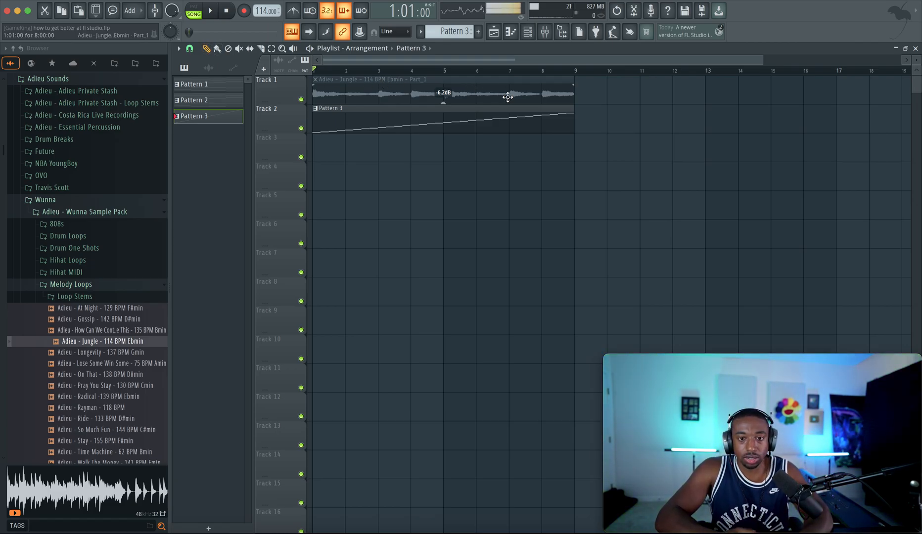
pyautogui.click(209, 11)
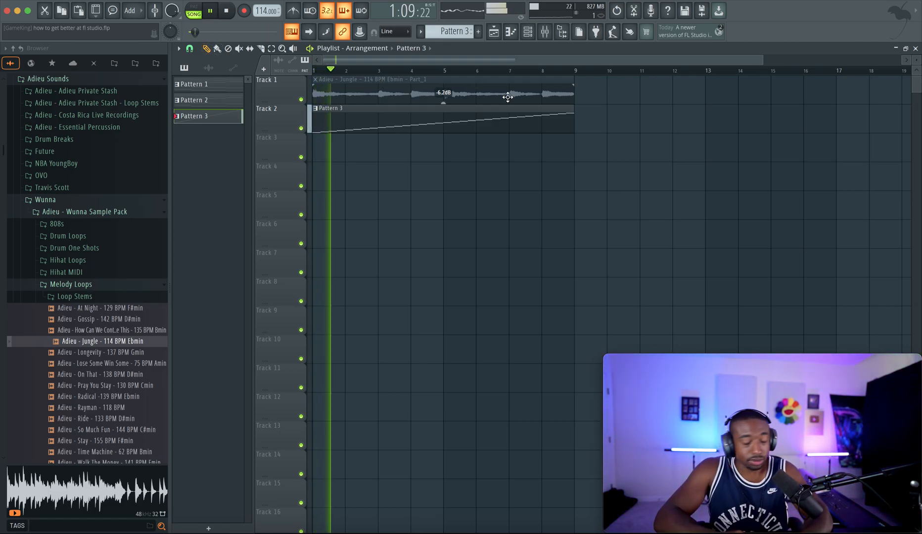
pyautogui.click(207, 49)
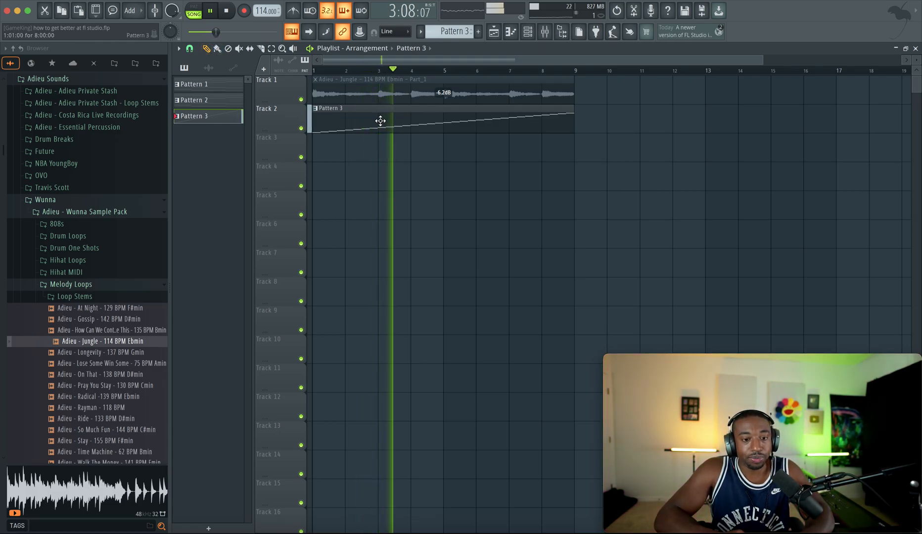
pyautogui.click(223, 11)
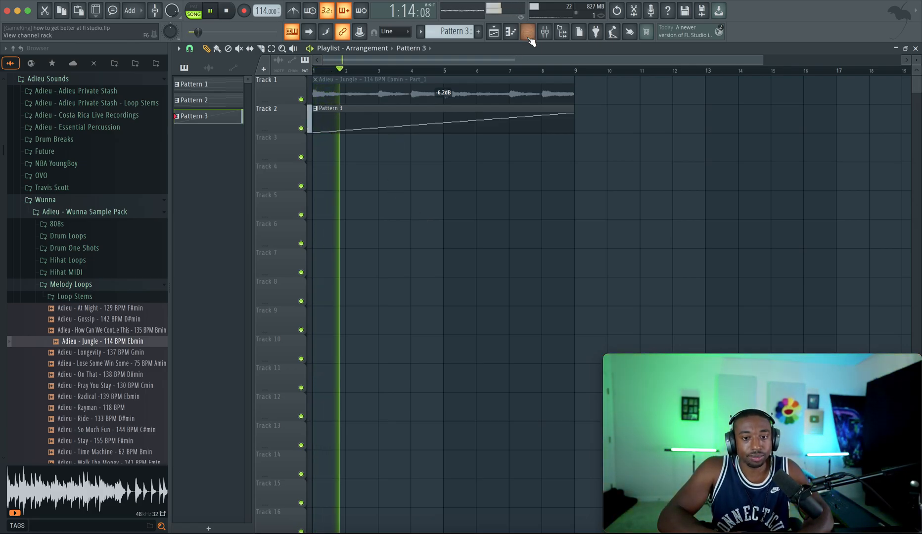
# - Load the 808, two snares and a kick from the Go-To Drums folder as new channels
pyautogui.click(527, 32)
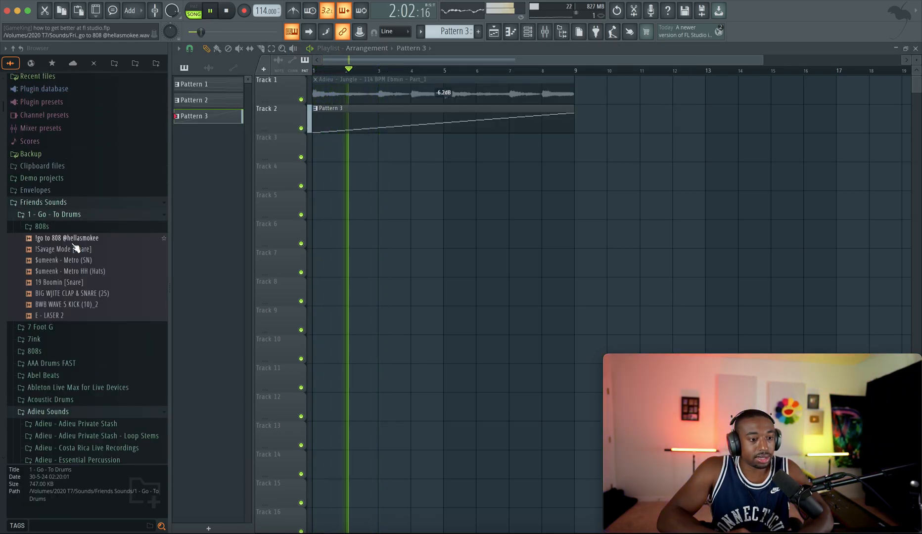
pyautogui.click(67, 238)
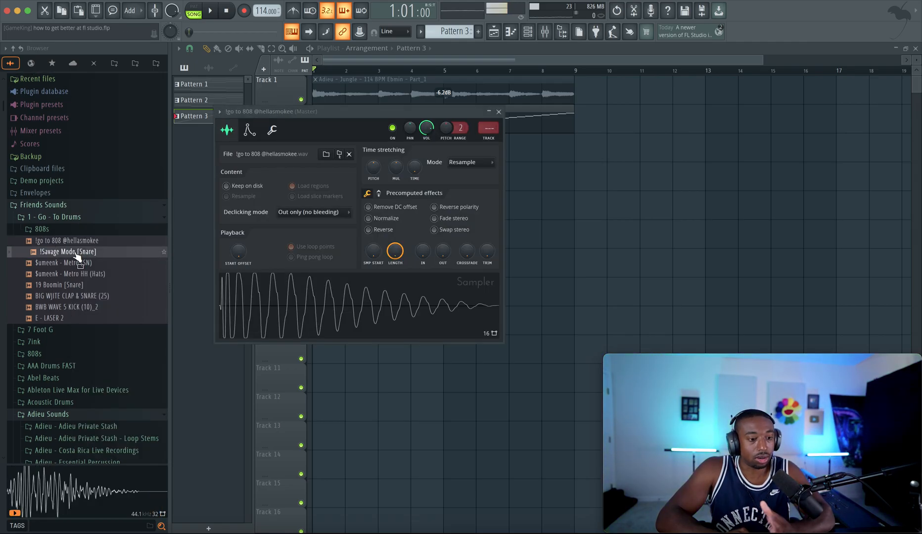
pyautogui.click(70, 262)
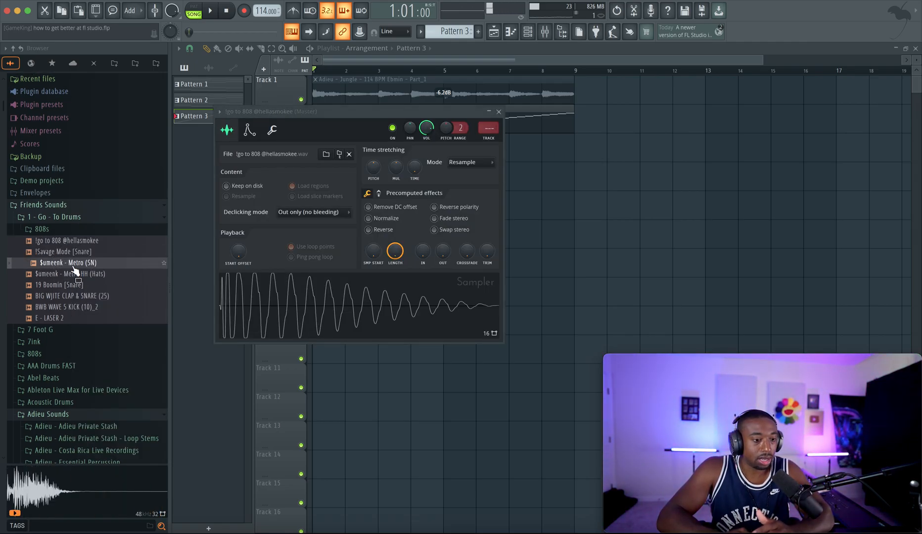
pyautogui.click(68, 262)
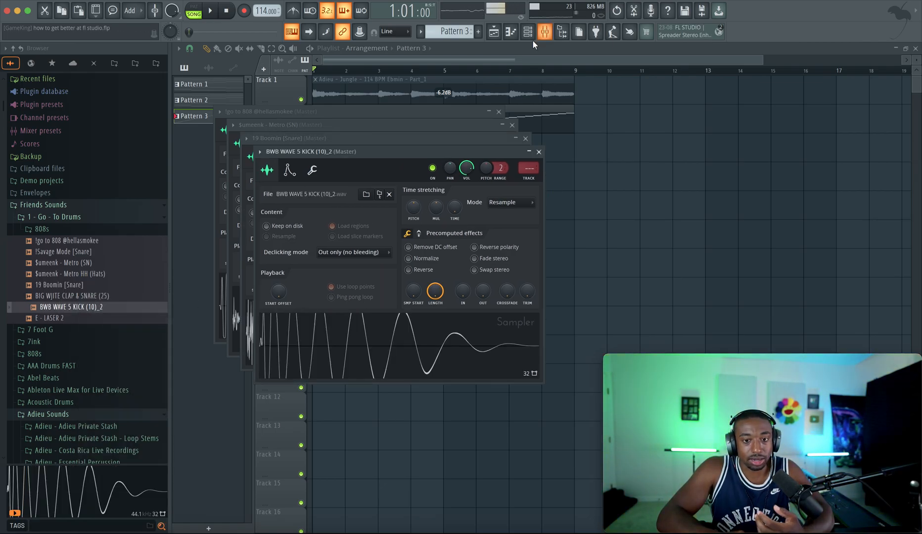
pyautogui.click(544, 31)
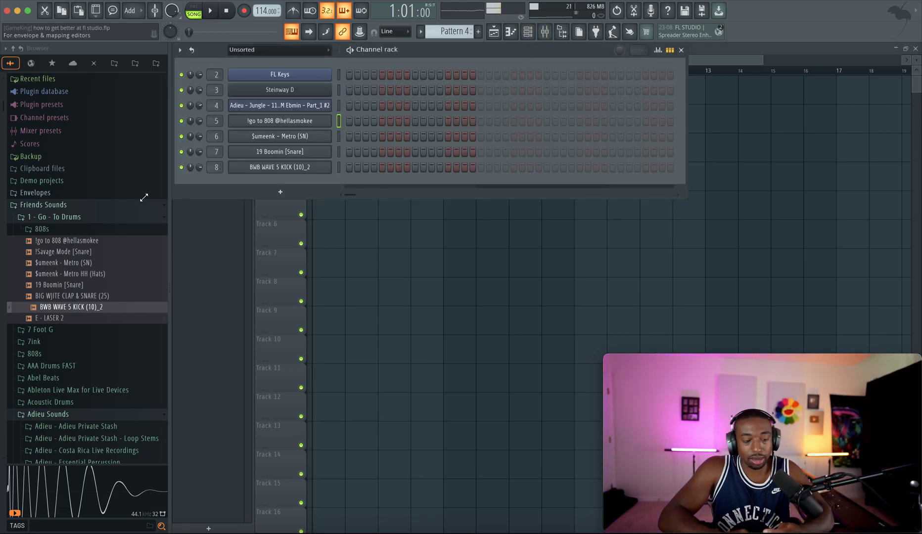
# - Audition snares from the drum folder and close the hi-hat sample's settings
pyautogui.click(68, 252)
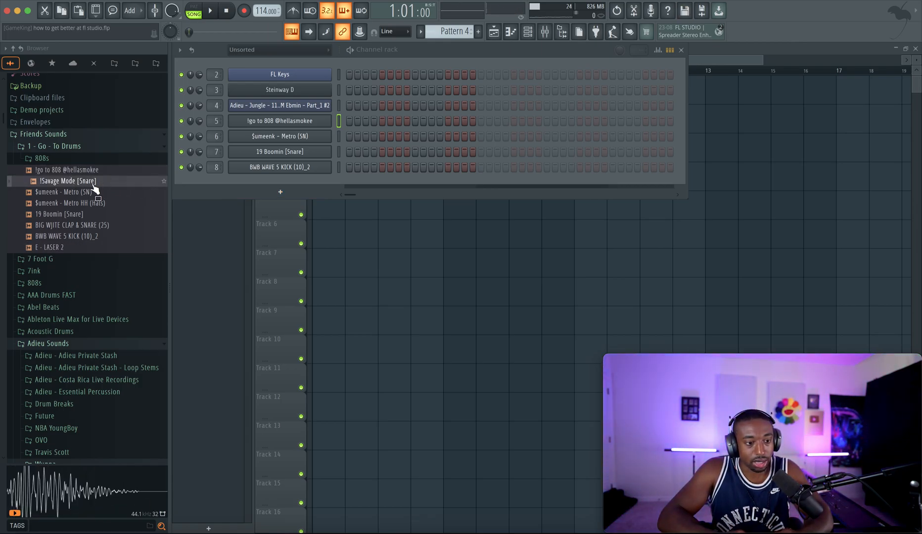
pyautogui.click(63, 192)
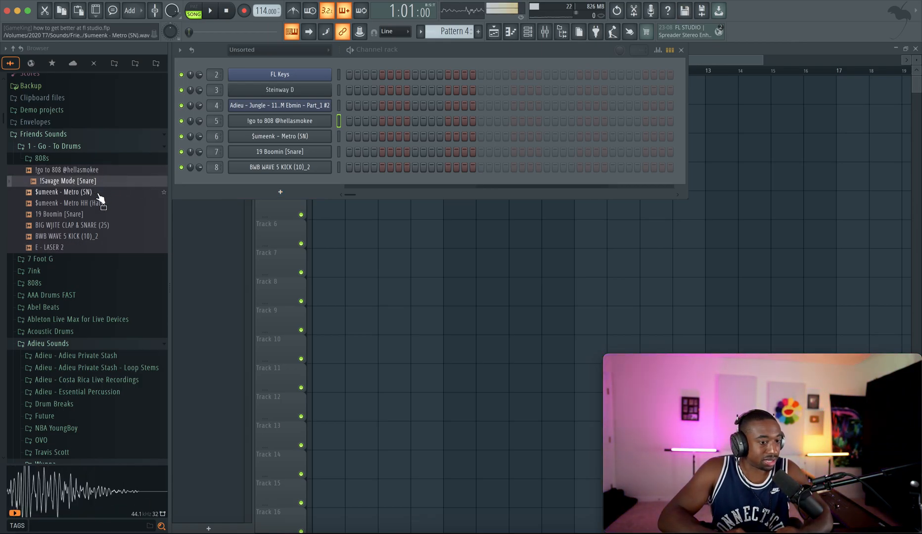
pyautogui.click(59, 213)
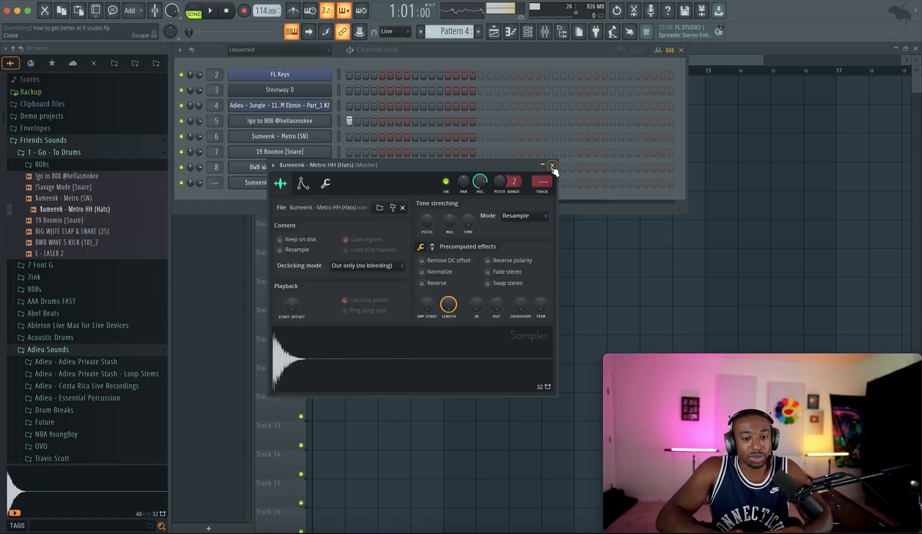
pyautogui.click(552, 165)
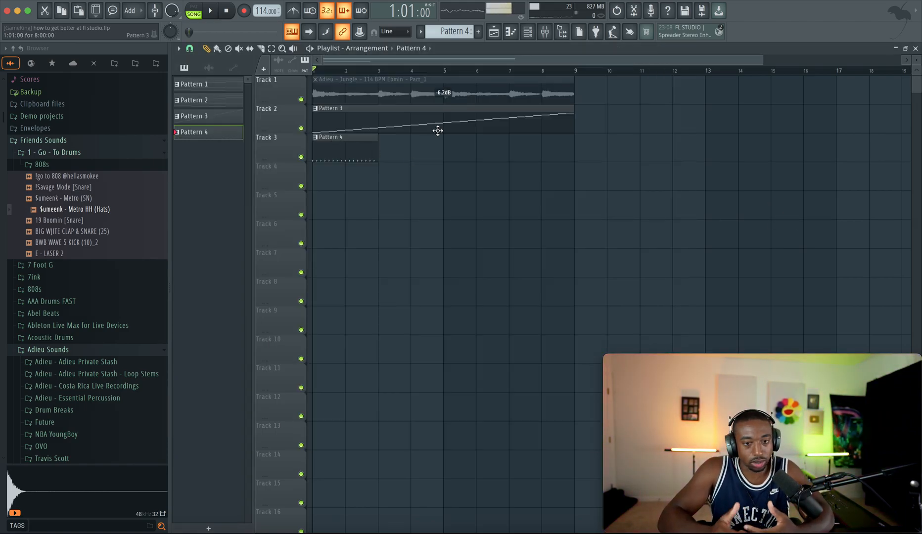
# - Repeat Pattern 4 along Track 3 for the loop length and bring up the Mixer
pyautogui.click(527, 32)
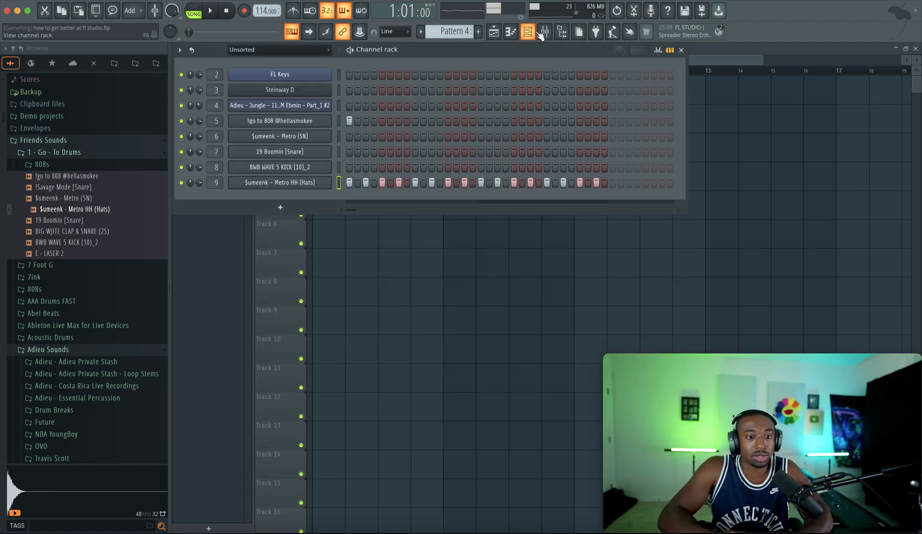
pyautogui.click(210, 11)
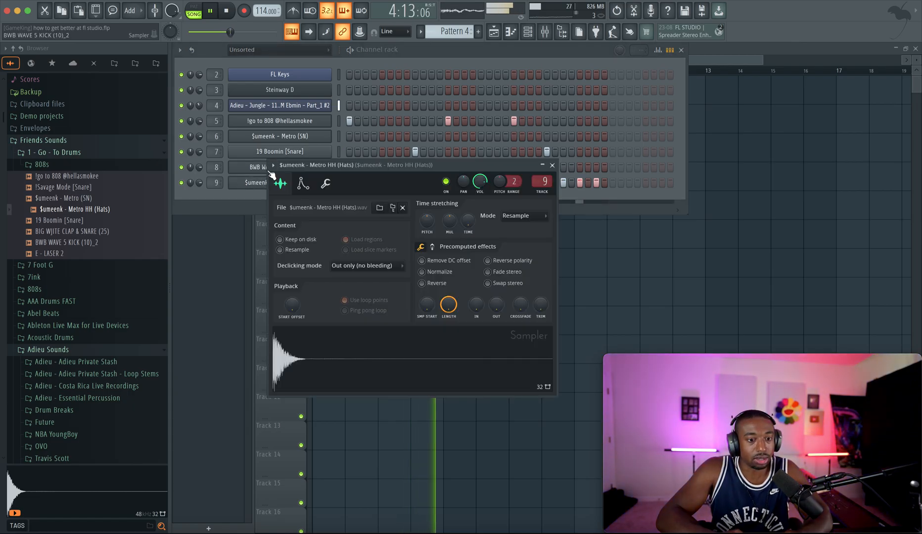
pyautogui.click(303, 183)
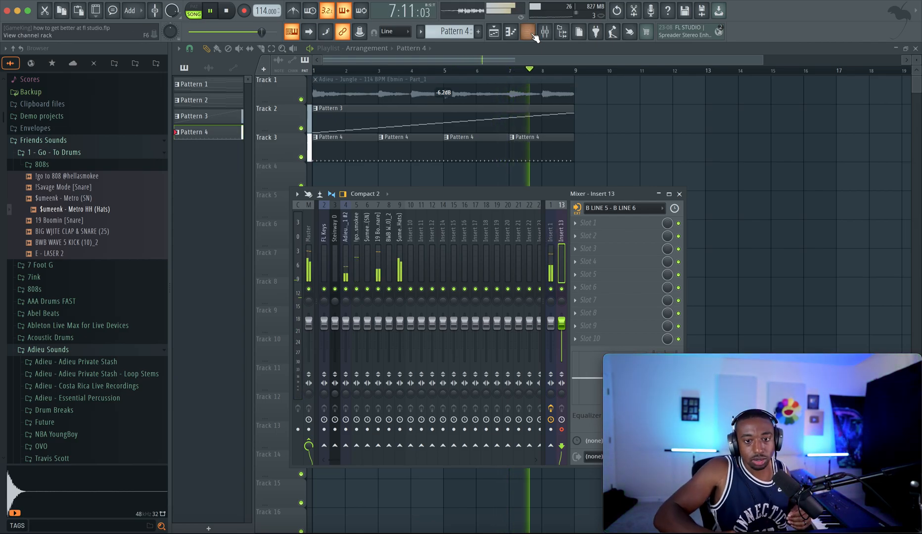
# - Record a live piano take so it lands as an audio clip on Track 4
pyautogui.click(528, 31)
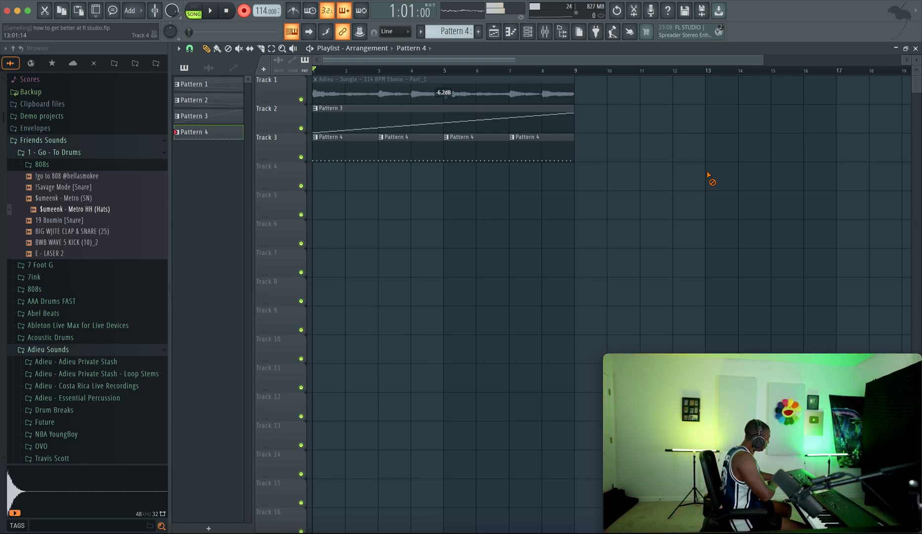
pyautogui.click(210, 11)
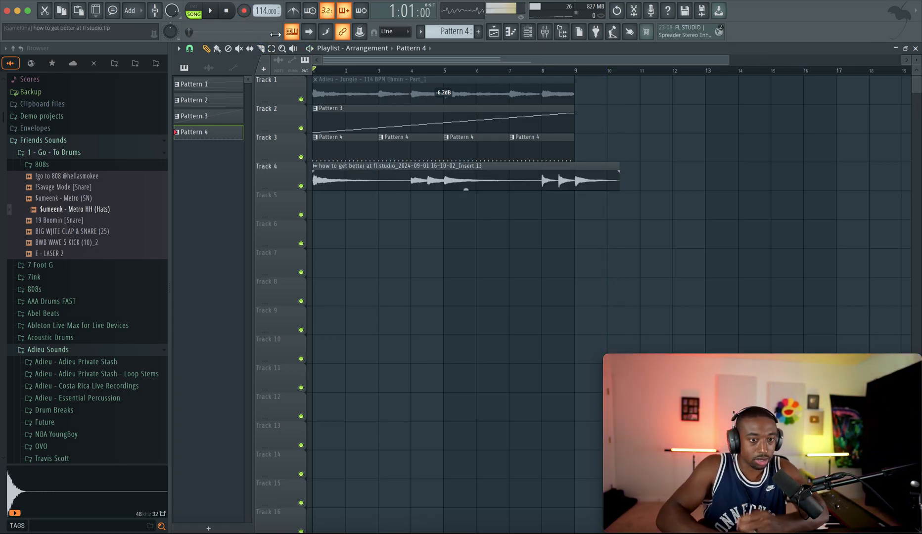
pyautogui.click(587, 179)
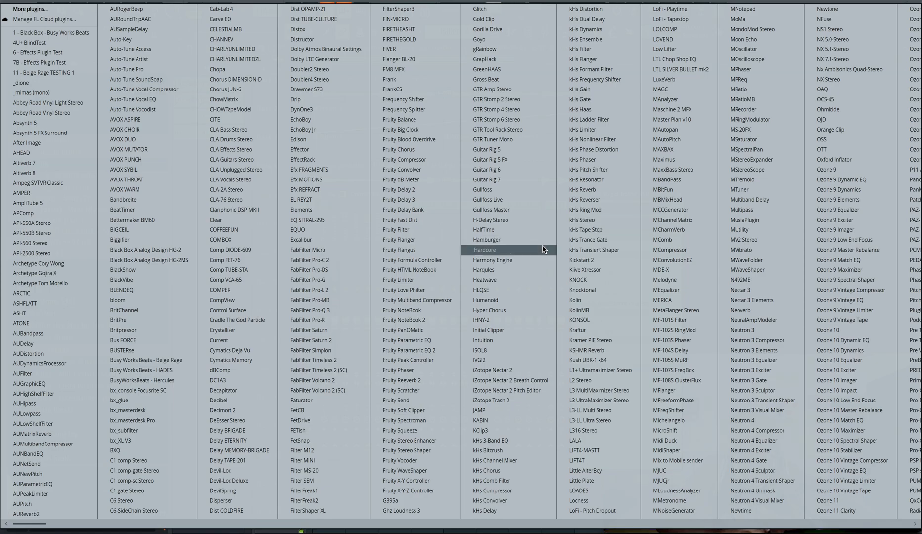
pyautogui.moveTo(599, 148)
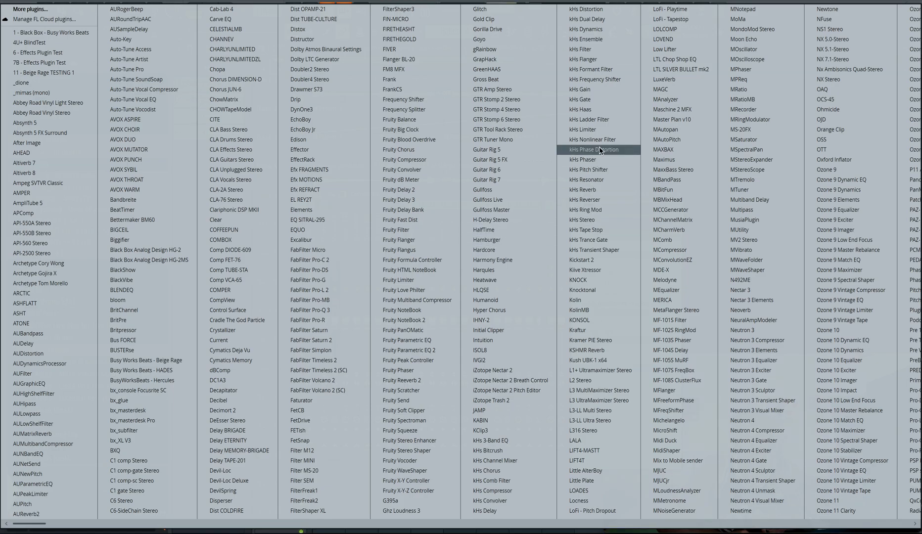
pyautogui.moveTo(597, 230)
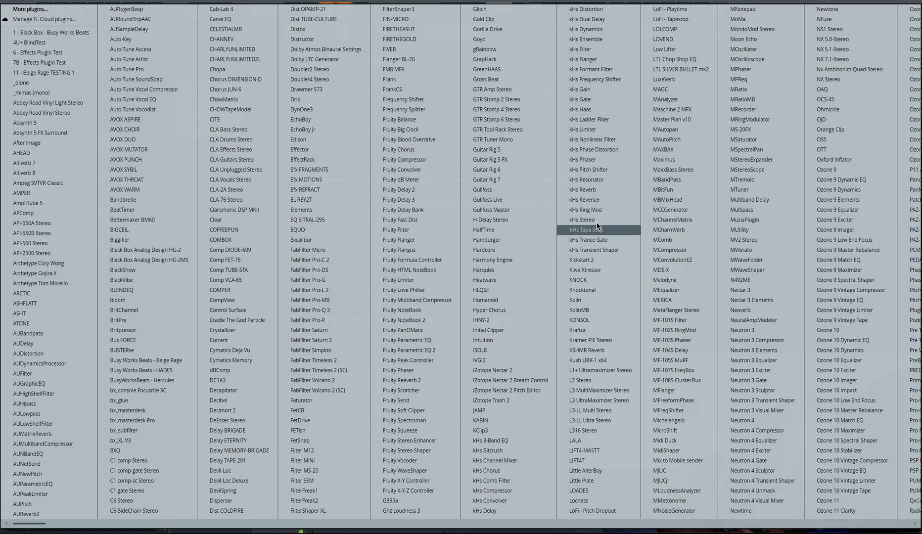
pyautogui.moveTo(594, 169)
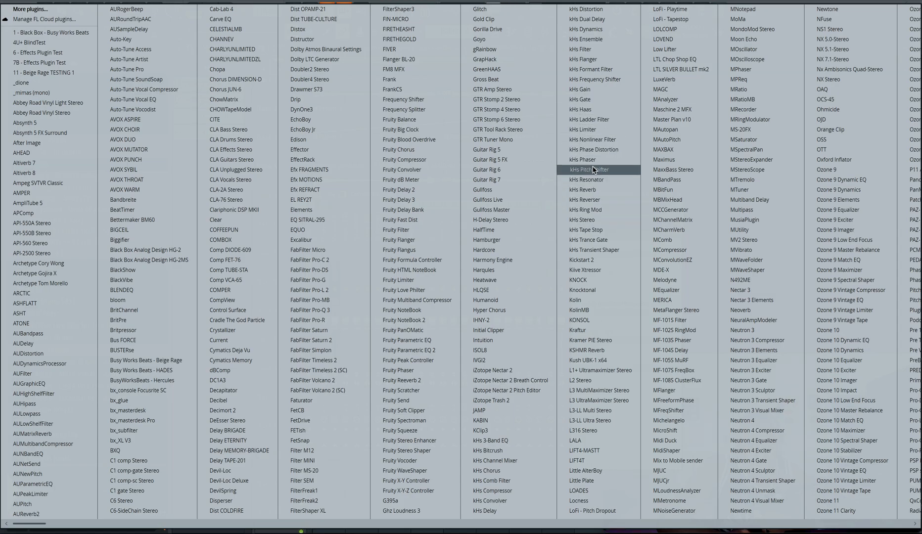
pyautogui.moveTo(593, 169)
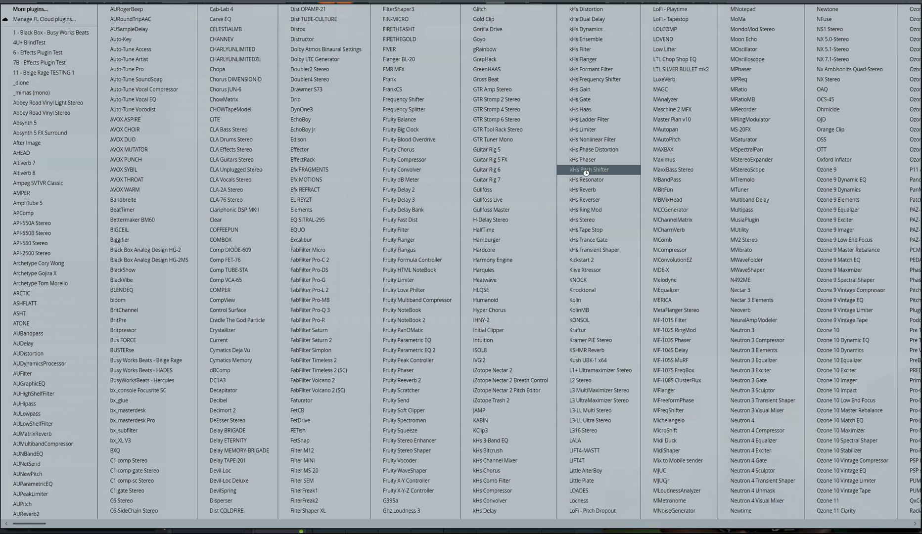
pyautogui.moveTo(574, 189)
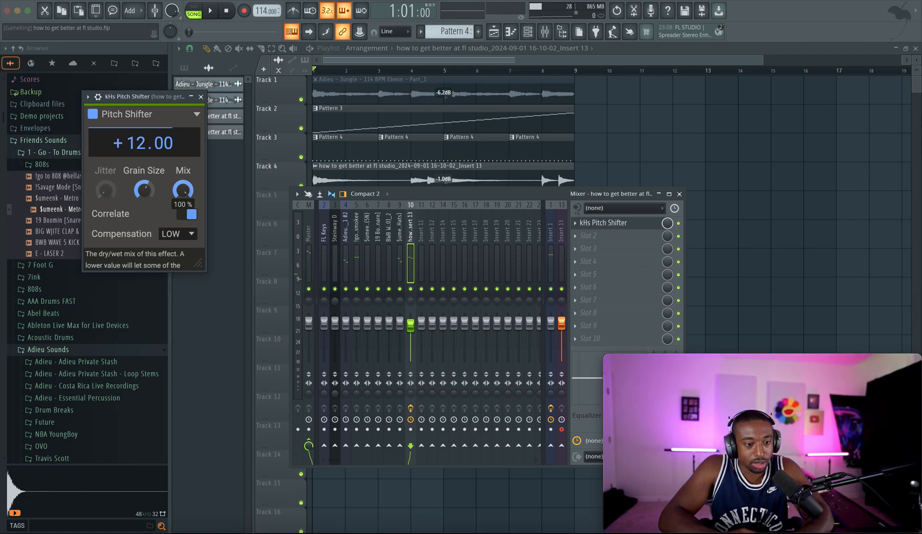
# - Set the kHs Pitch Shifter on the recording's insert to +12, adjusting its dry/wet mix
pyautogui.moveTo(182, 188); pyautogui.dragTo(185, 200)
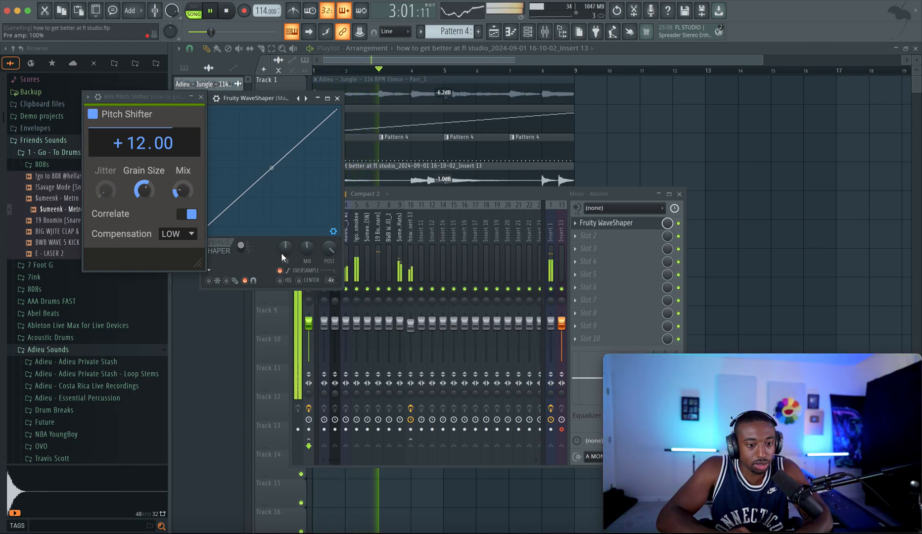
# - Bow the master Fruity WaveShaper curve upward and start a fresh empty pattern
pyautogui.moveTo(271, 168); pyautogui.dragTo(272, 154)
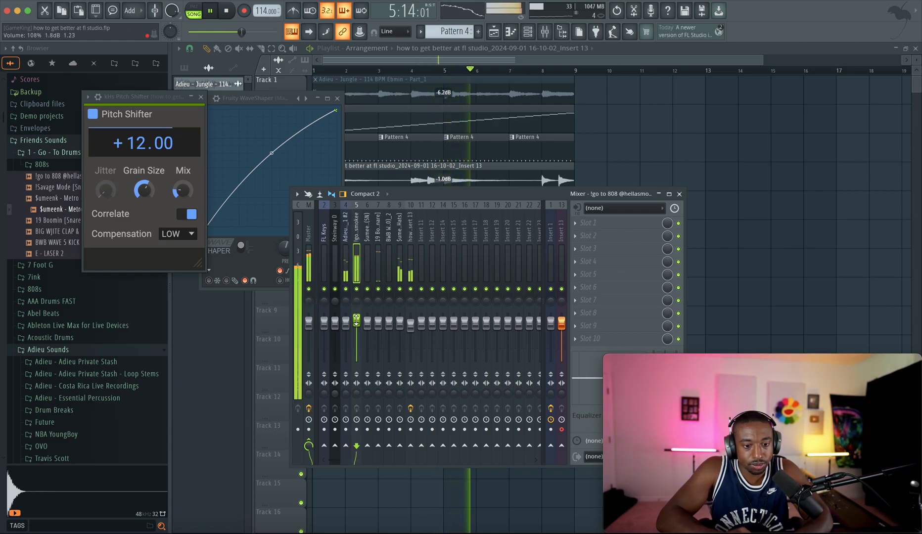
pyautogui.rightClick(53, 253)
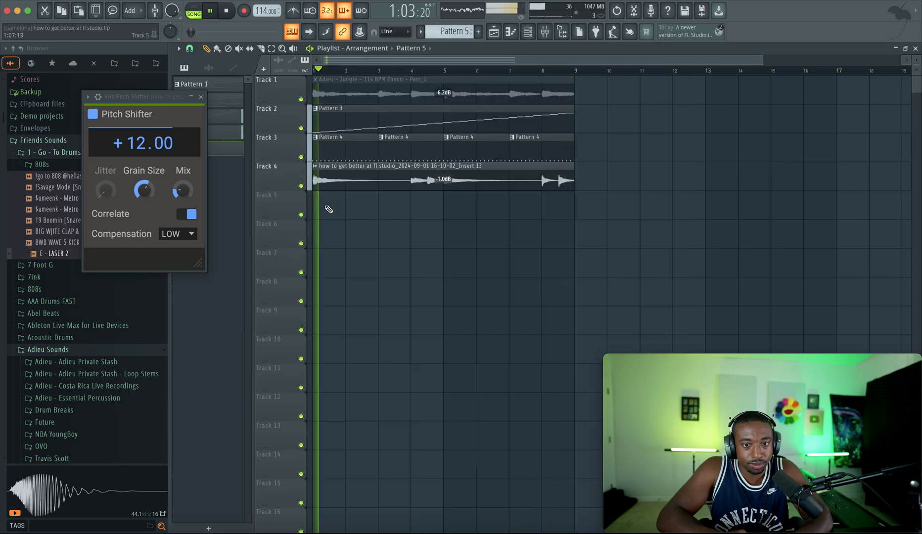
pyautogui.click(460, 198)
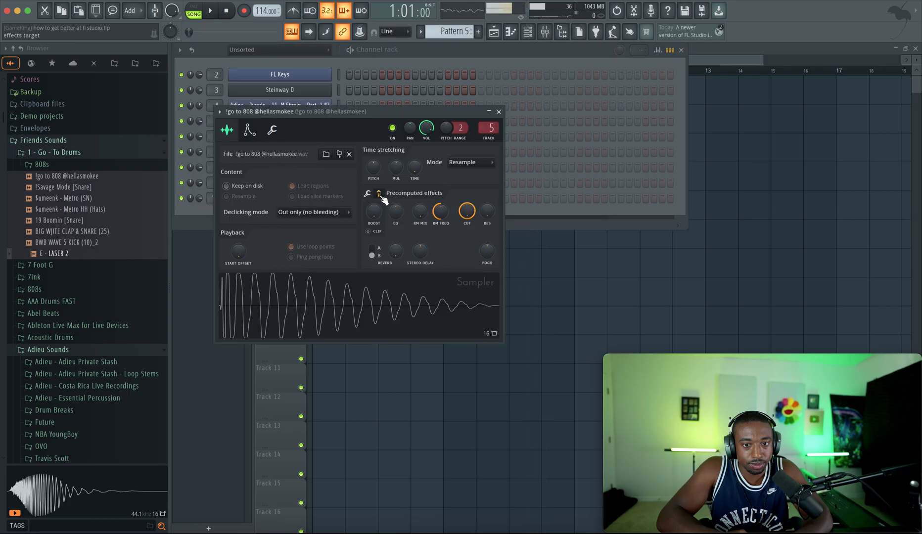
pyautogui.moveTo(373, 212)
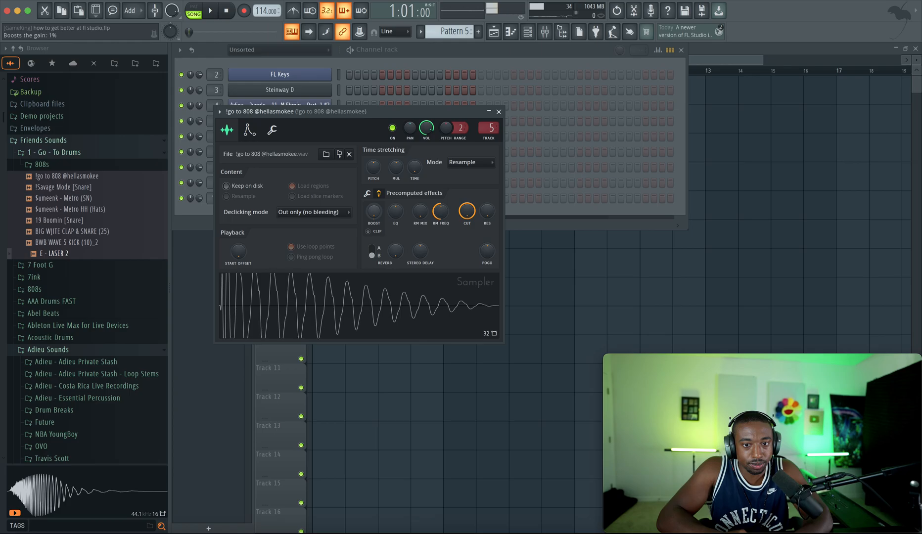
# - Turn up the 808 sample's Boost and paint Pattern 5 twice on Track 5
pyautogui.click(368, 231)
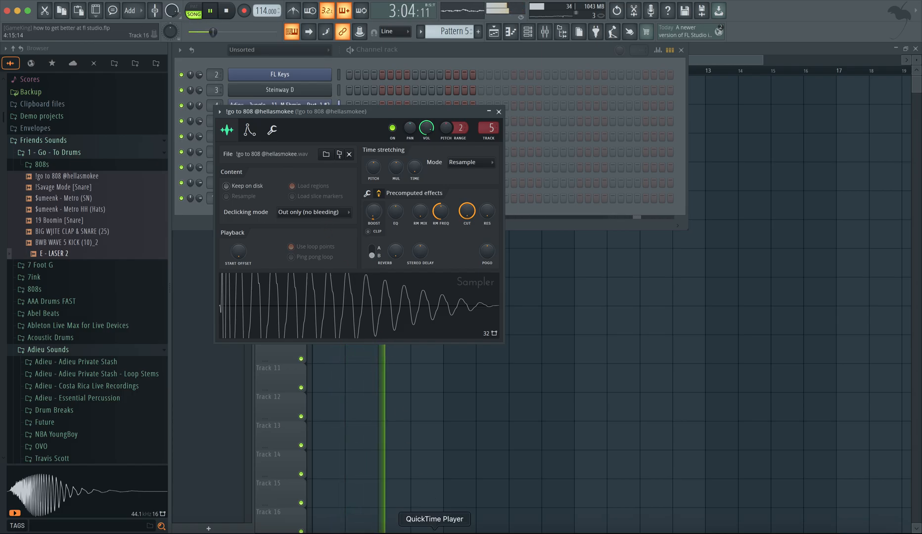
pyautogui.click(435, 519)
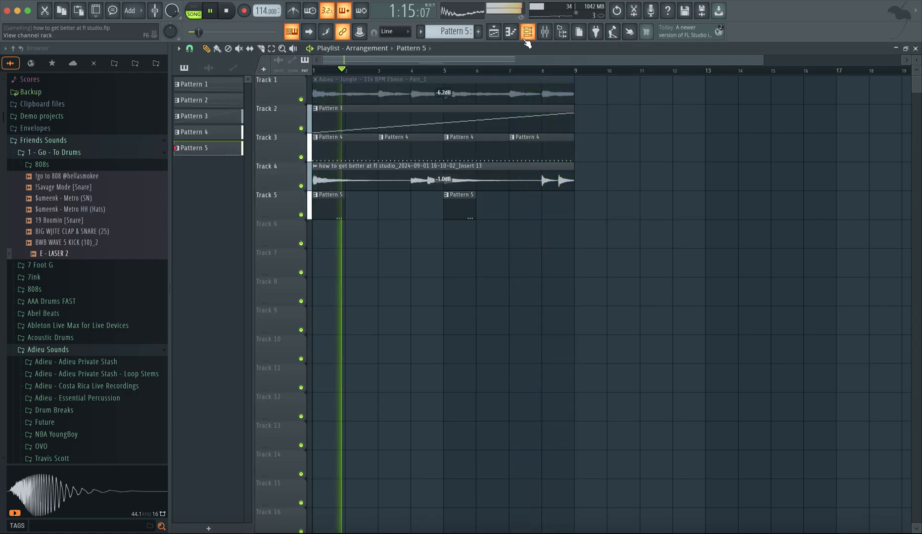
pyautogui.click(543, 32)
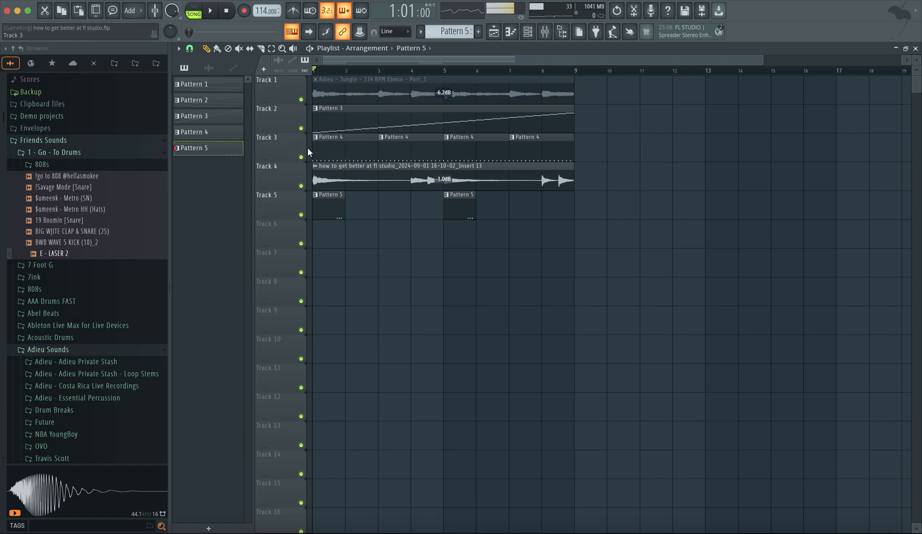
# - Rename the playlist tracks, confirming the Topline/Harmony name
pyautogui.rightClick(266, 137)
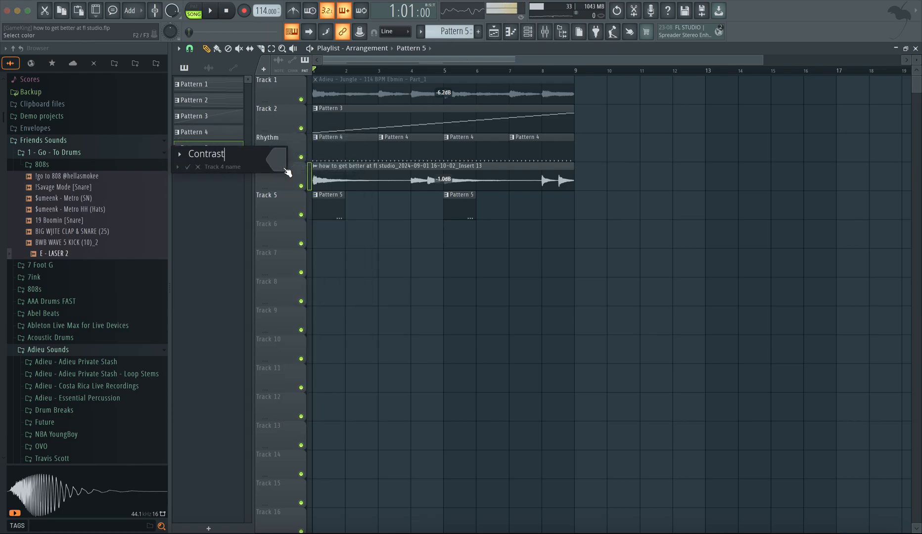
pyautogui.rightClick(287, 124)
pyautogui.write('Topline')
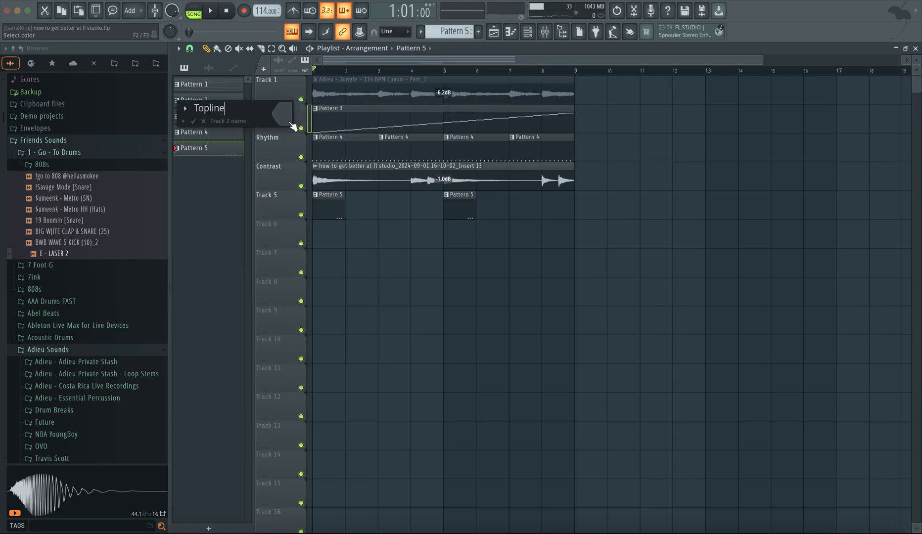
pyautogui.press('enter')
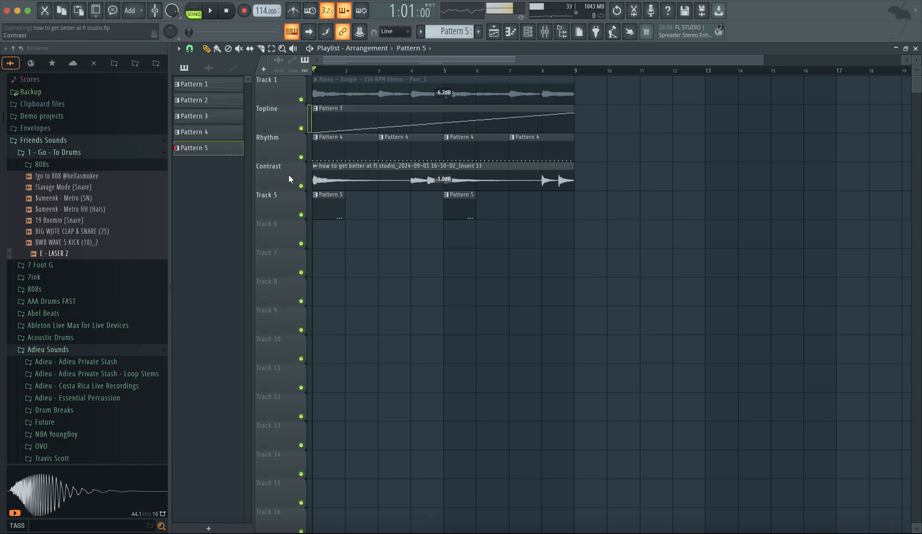
pyautogui.click(223, 11)
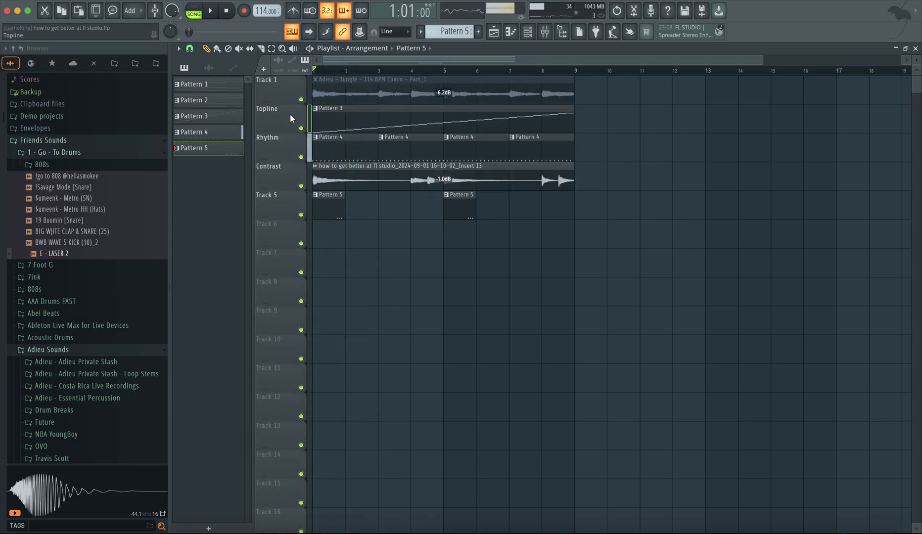
# - Finish the Topline/Harmony, Rhythm and Contrast labels and play back the arrangement
pyautogui.doubleClick(266, 108)
pyautogui.write('/Harmony')
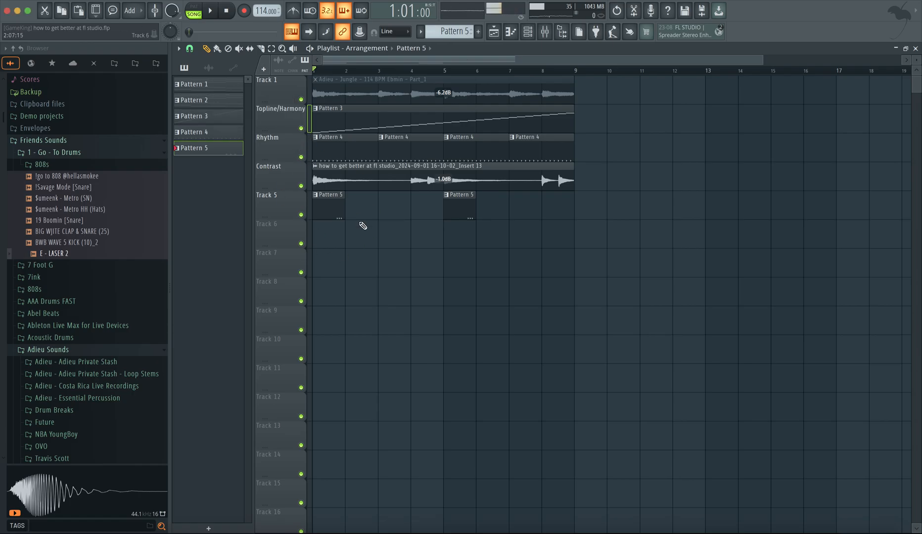
pyautogui.click(210, 10)
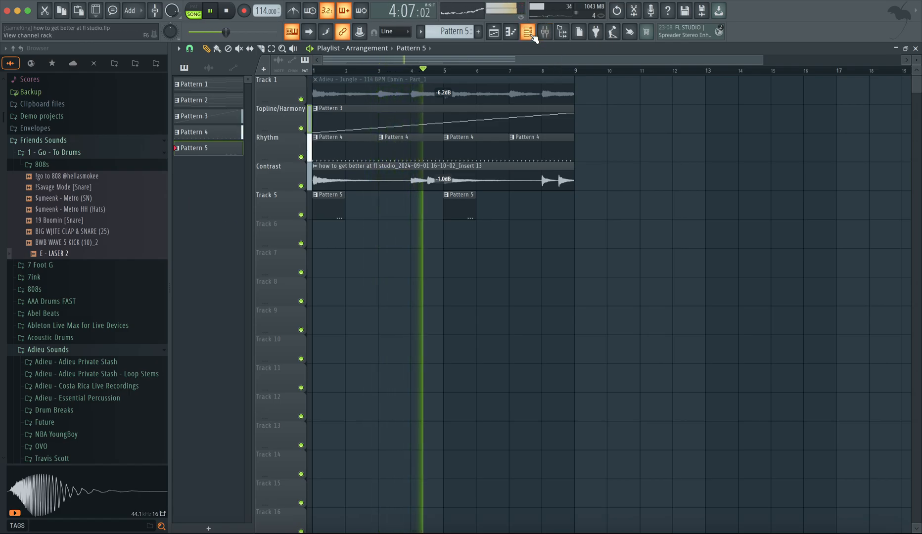
pyautogui.click(527, 32)
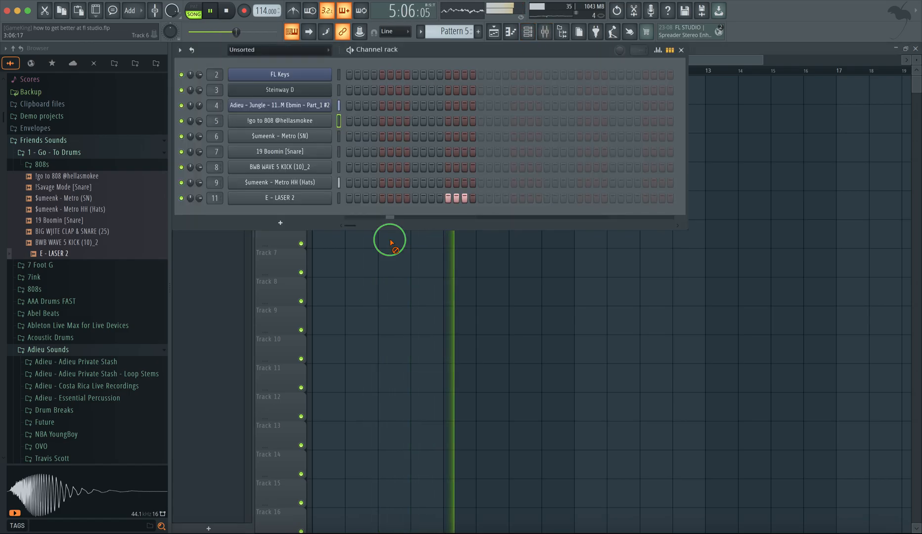
pyautogui.click(527, 32)
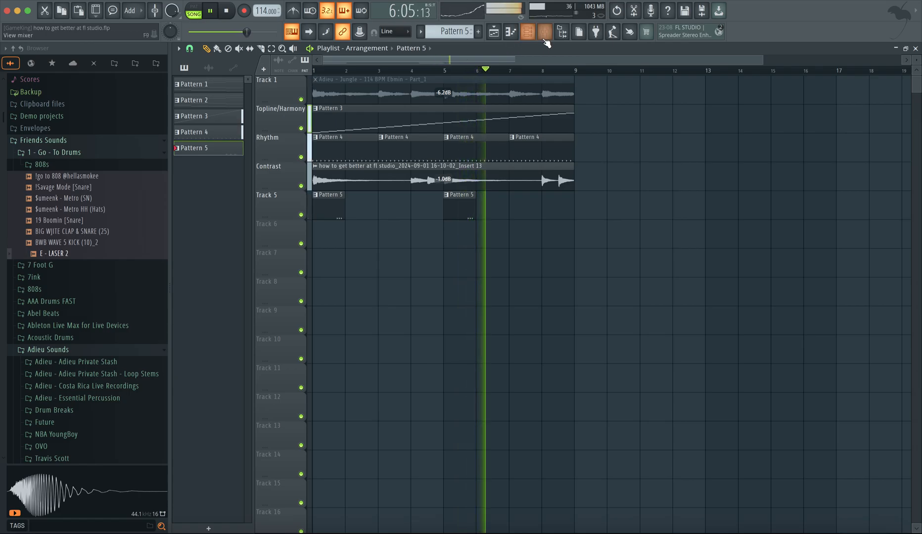